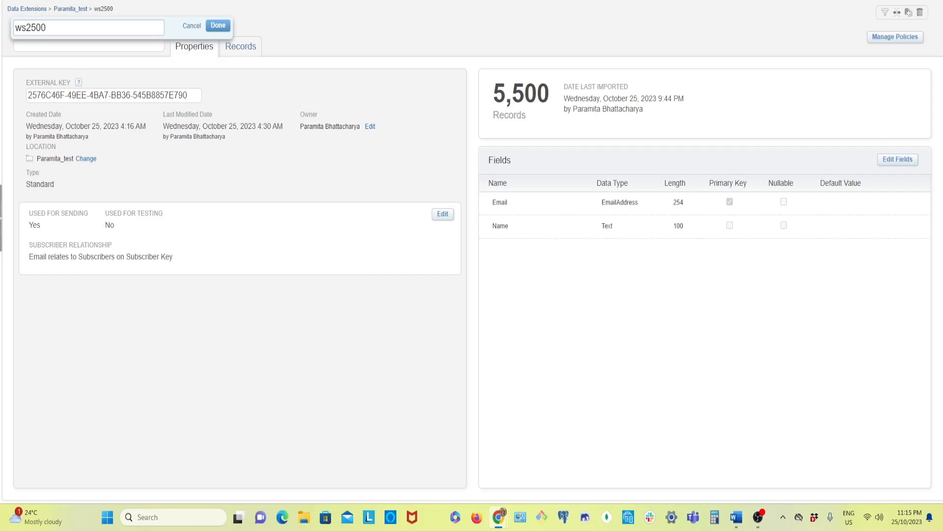
mouse_move(88, 149)
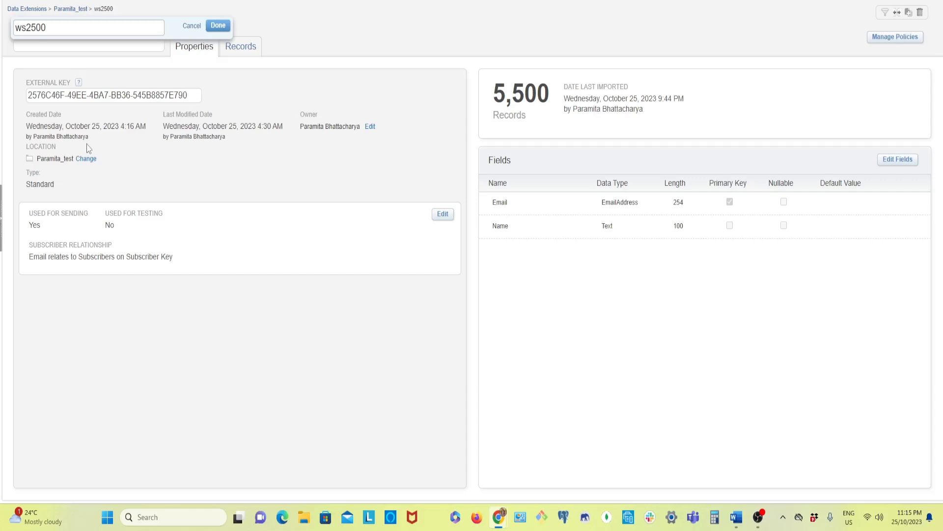
mouse_move(312, 68)
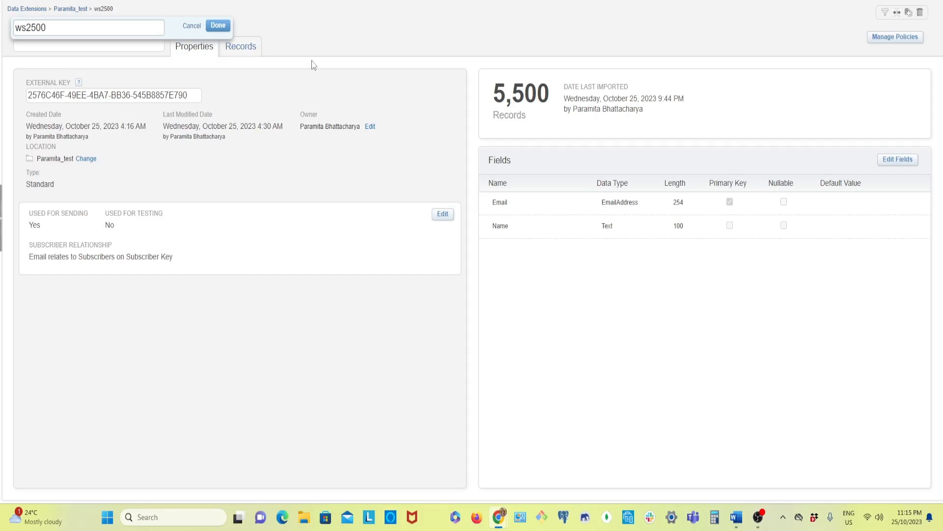
mouse_move(315, 123)
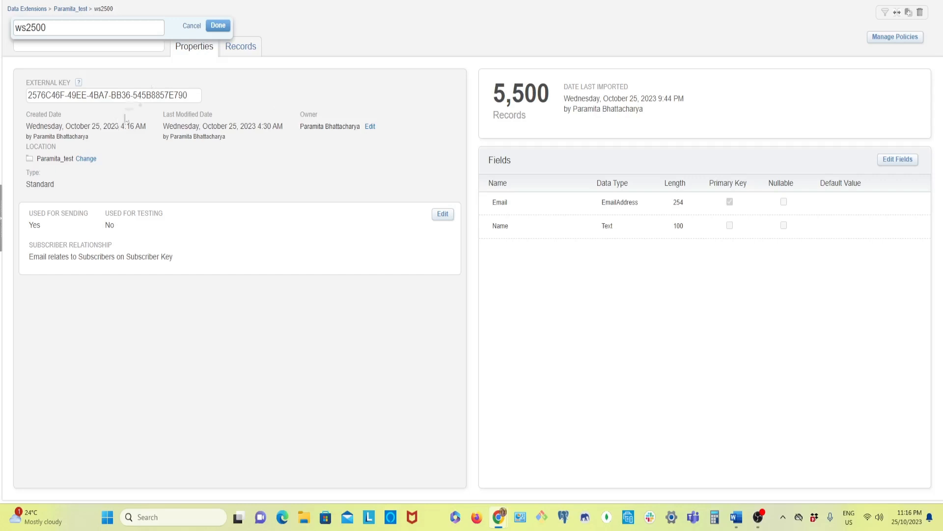
mouse_move(367, 168)
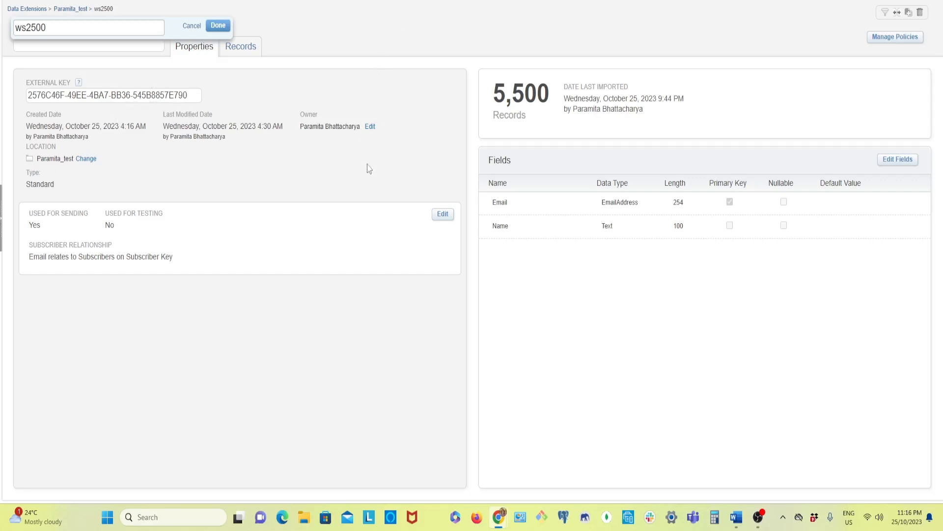
mouse_move(91, 54)
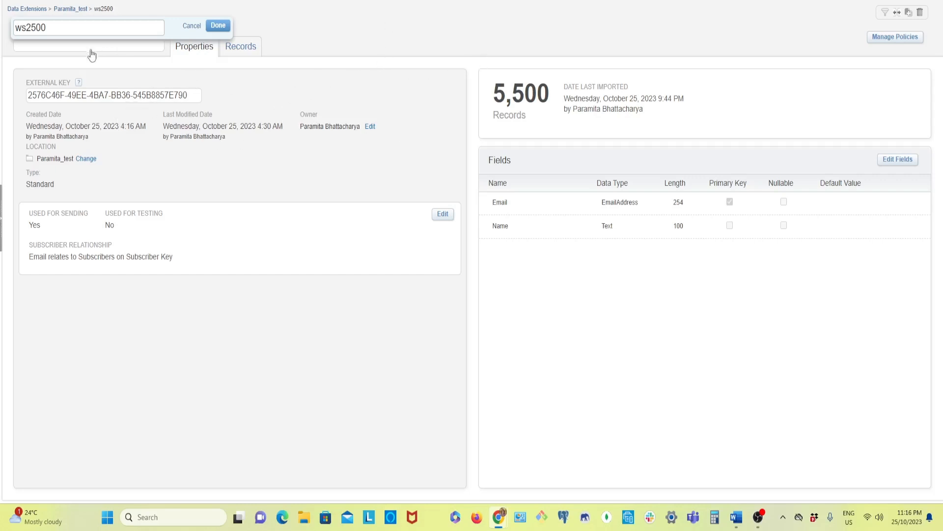
mouse_move(275, 52)
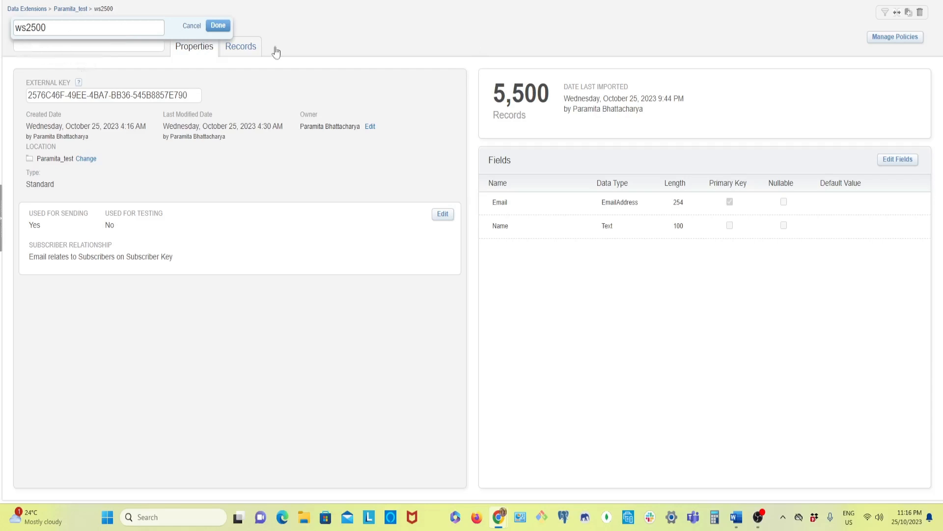
mouse_move(295, 233)
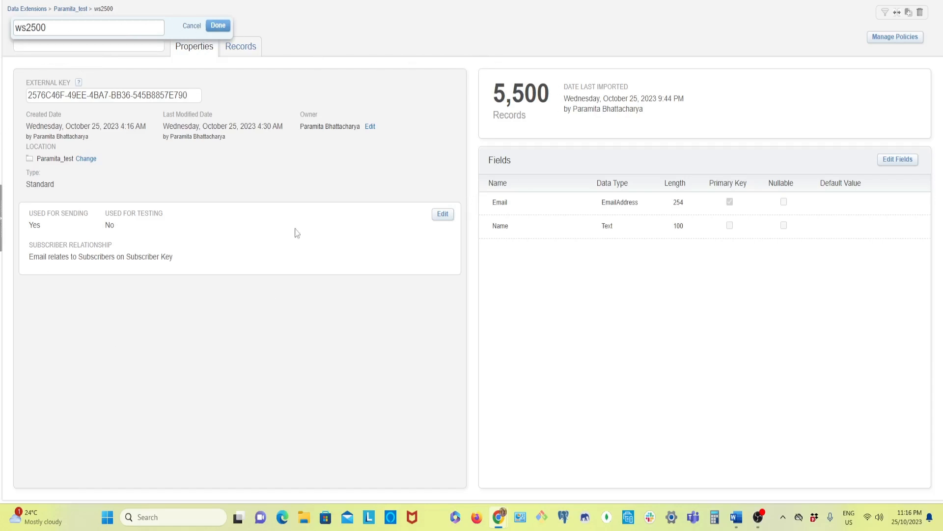
mouse_move(394, 108)
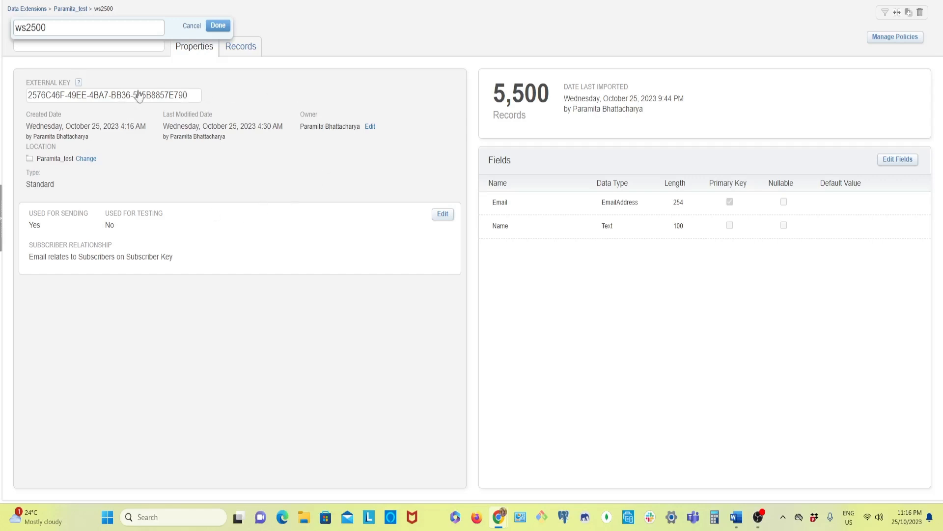
mouse_move(58, 97)
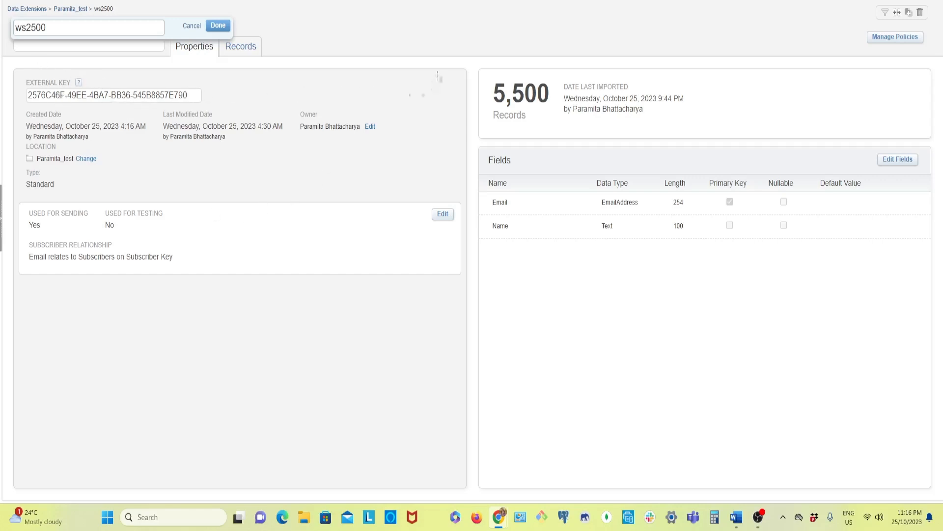
mouse_move(15, 70)
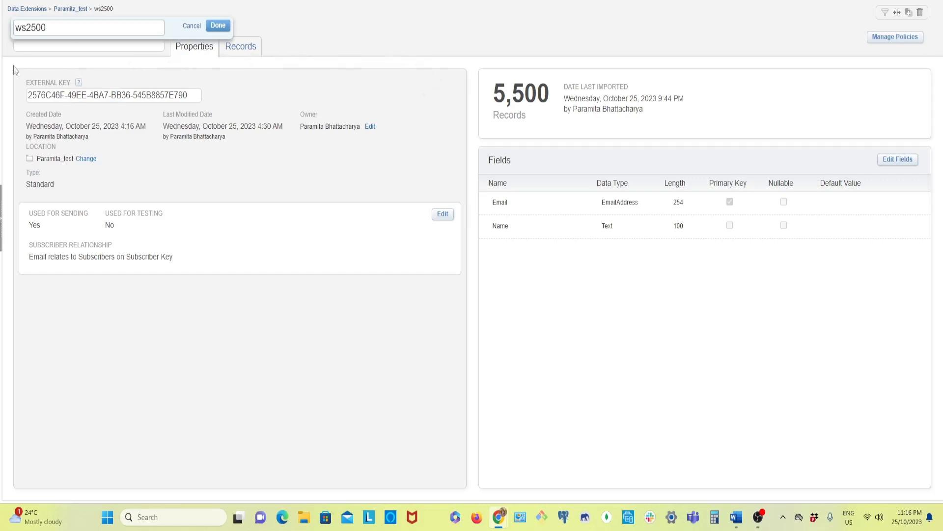
mouse_move(162, 57)
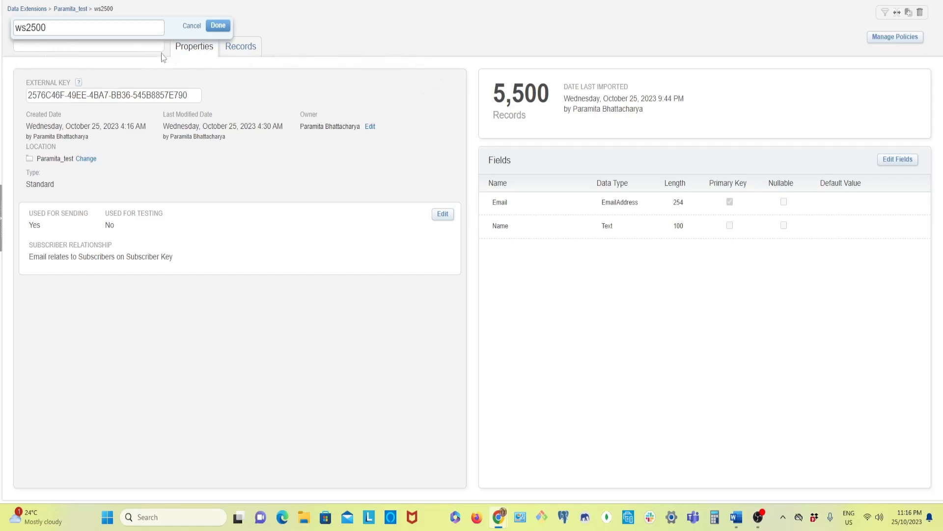
mouse_move(505, 244)
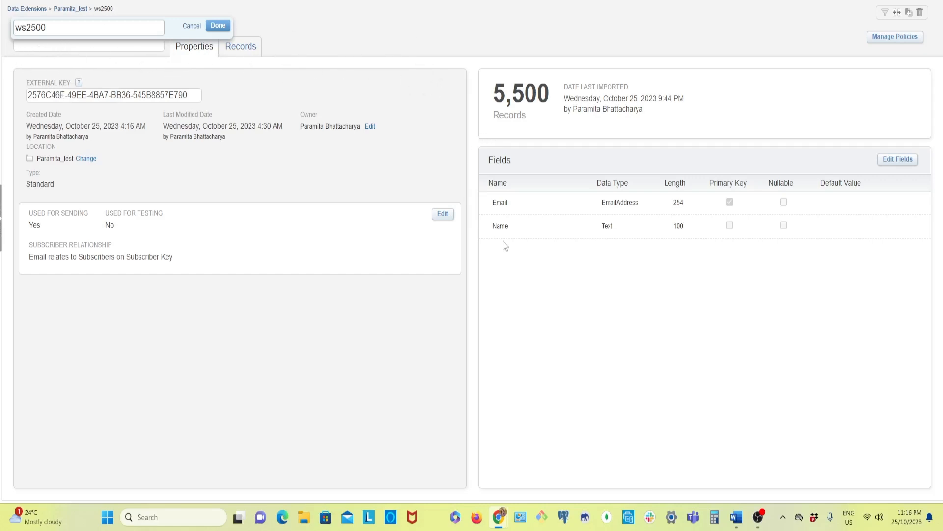
mouse_move(495, 211)
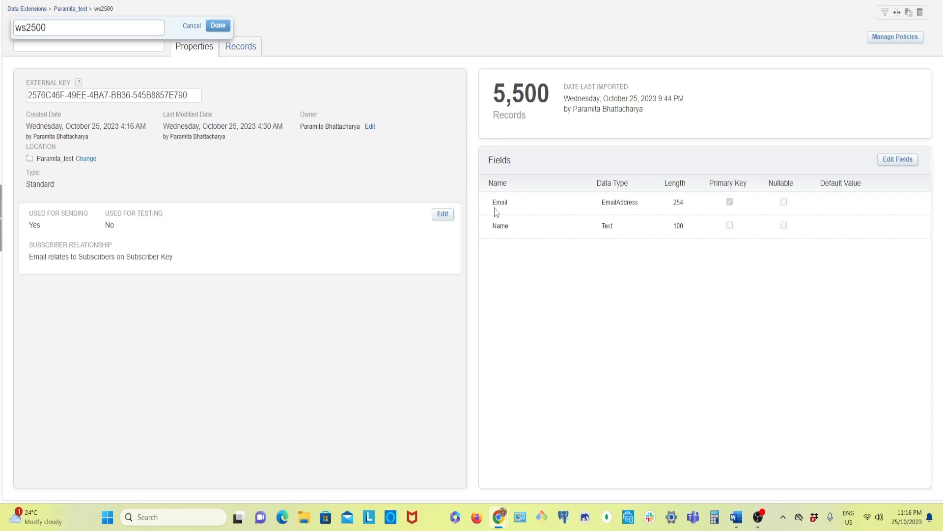
mouse_move(503, 239)
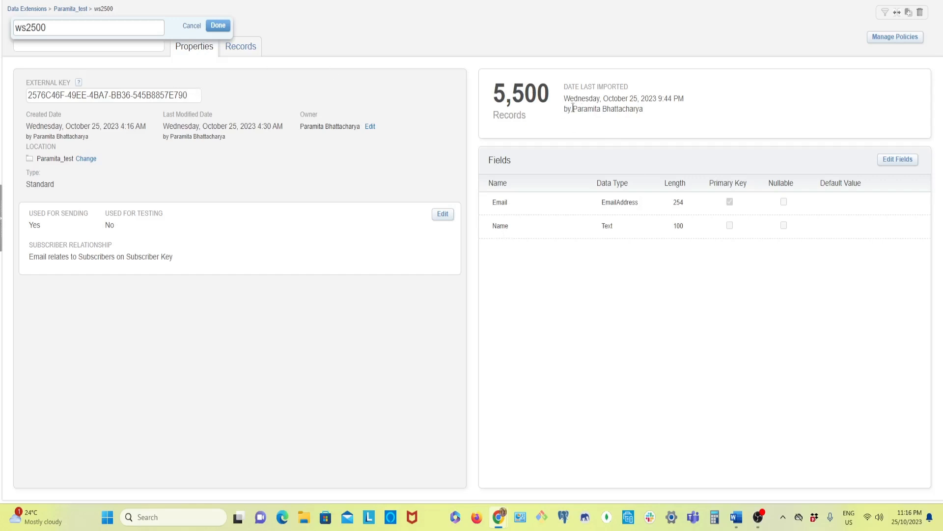
mouse_move(526, 110)
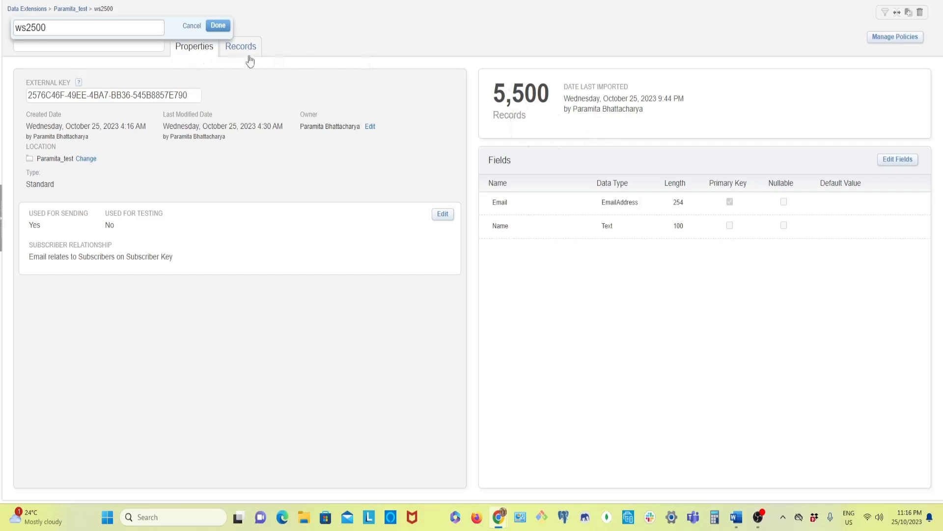
mouse_move(511, 107)
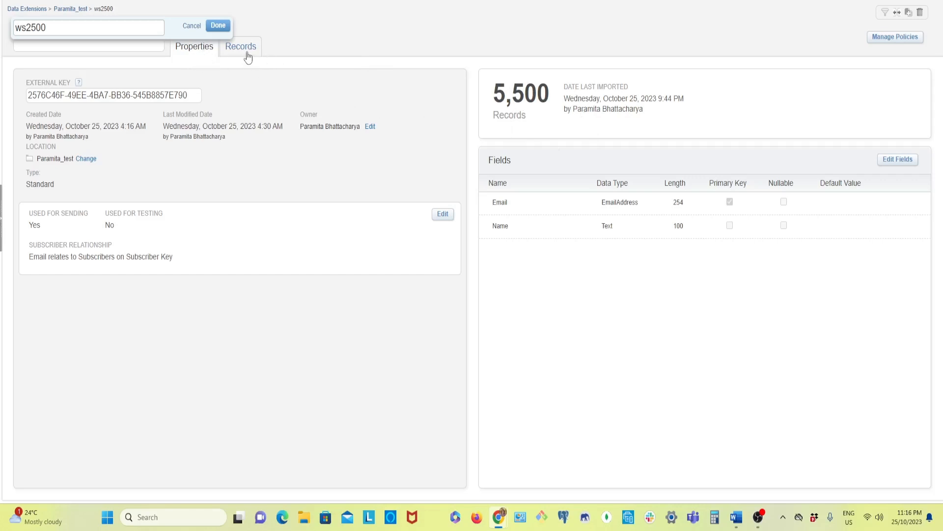
- View the Records tab of data extension ws2500, then return to the PracticeSSJS content collection
left_click(240, 46)
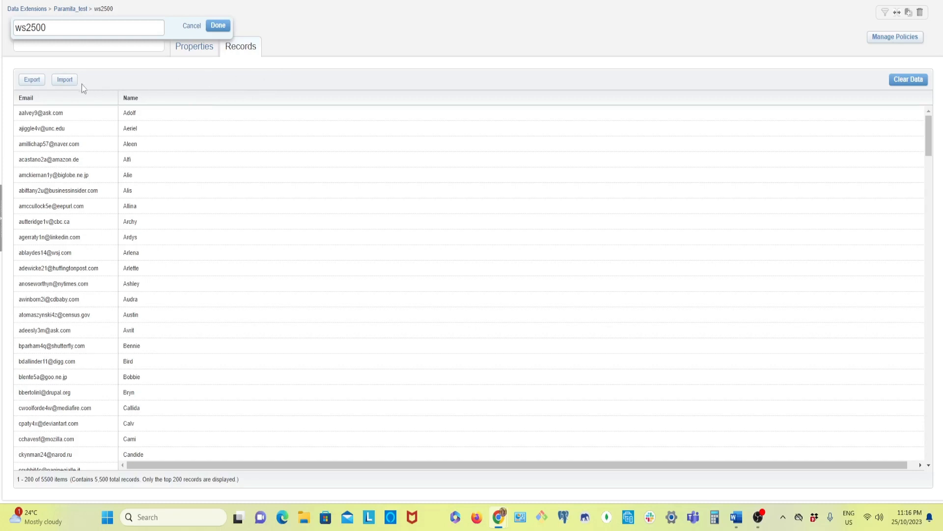
mouse_move(65, 79)
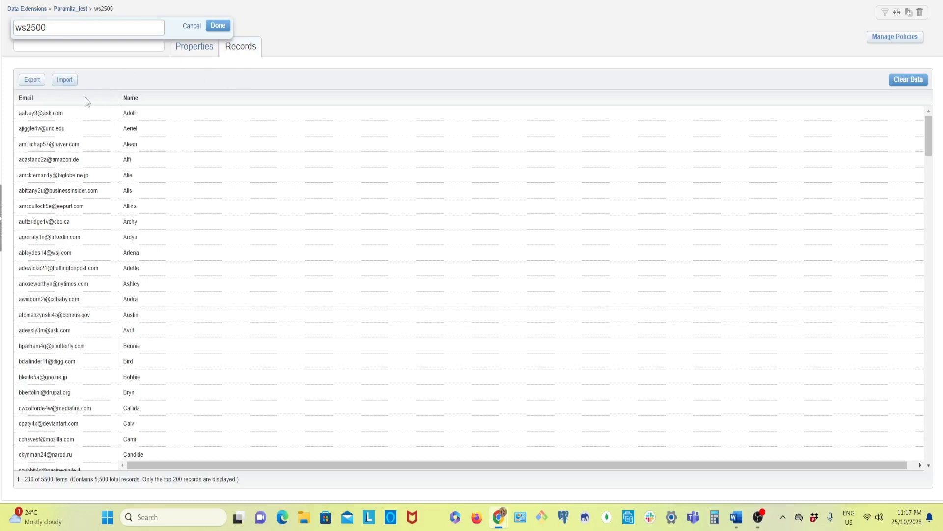
mouse_move(264, 103)
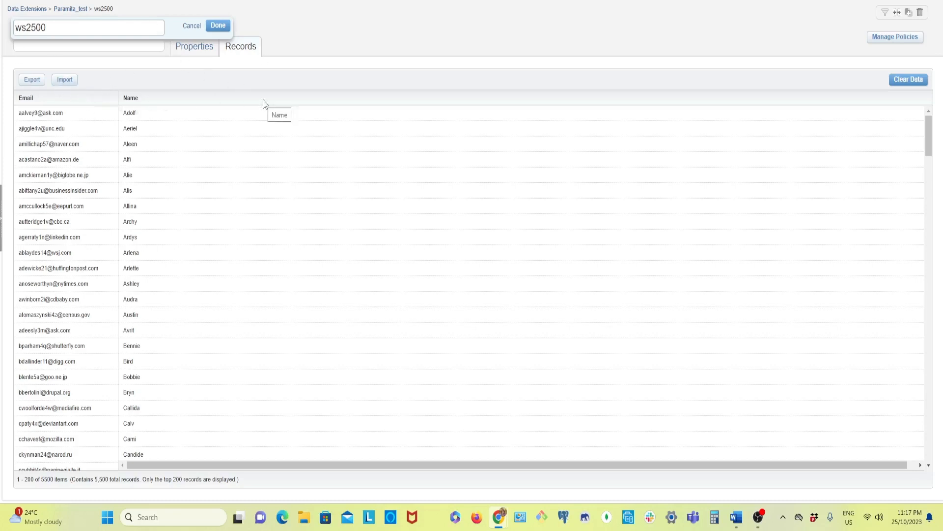
mouse_move(121, 64)
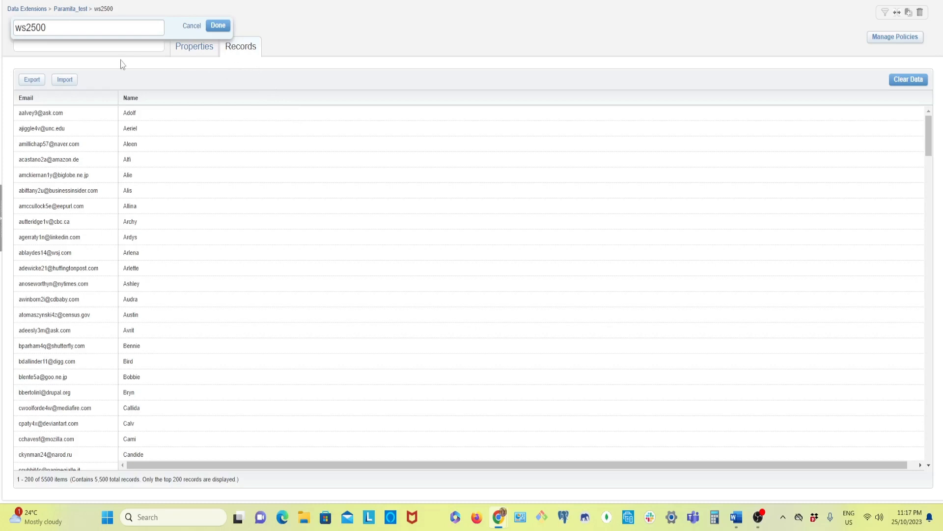
mouse_move(206, 55)
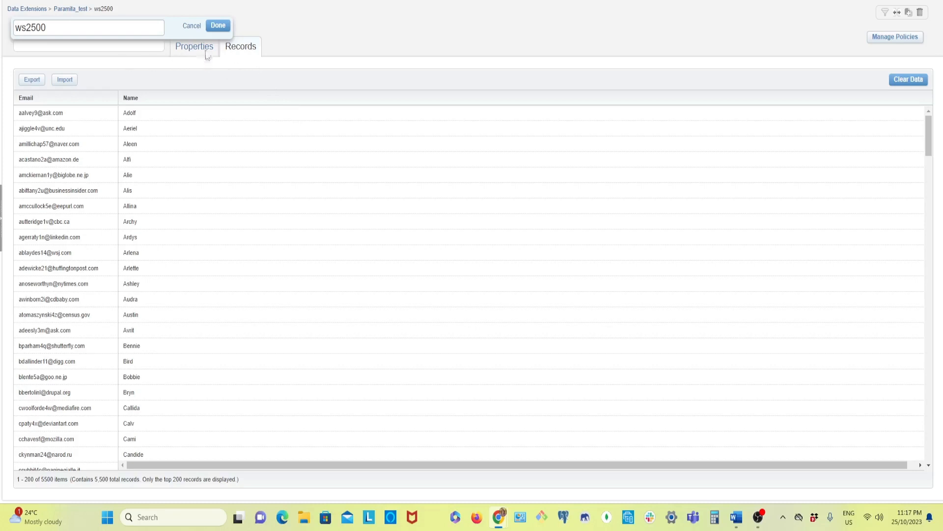
left_click(194, 47)
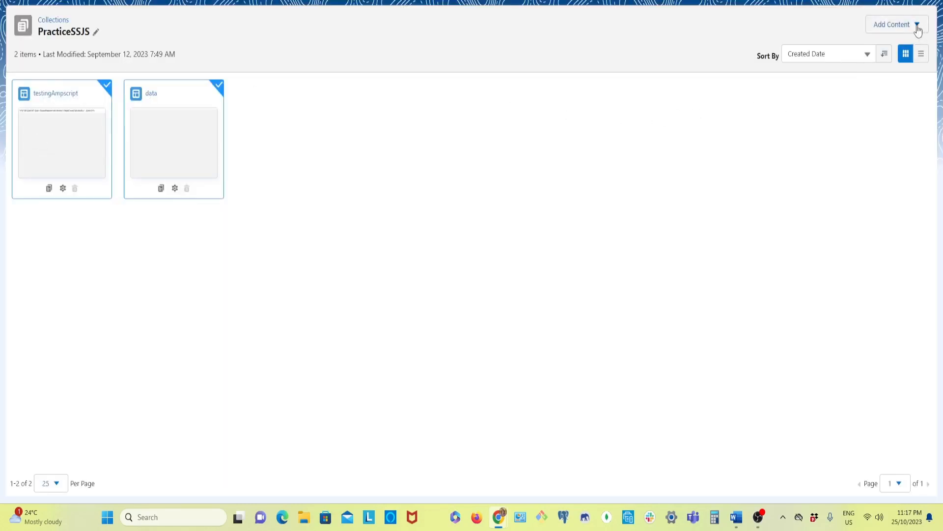
- Add a new landing page named ws2500 with the Blank layout and save it
left_click(897, 23)
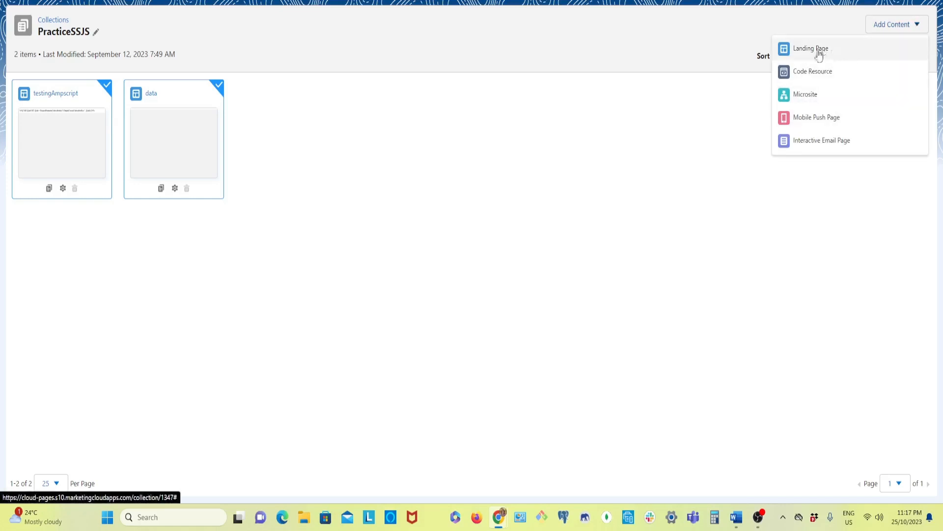
left_click(810, 48)
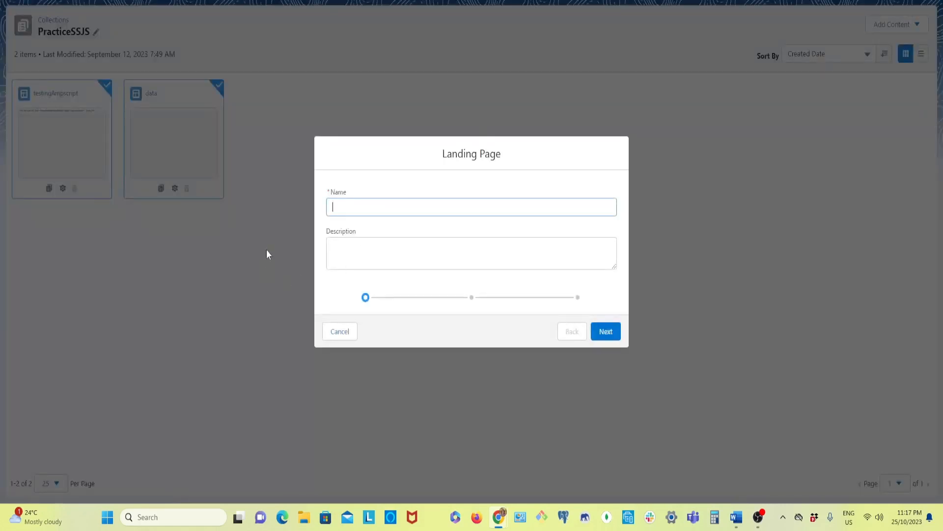
left_click(606, 332)
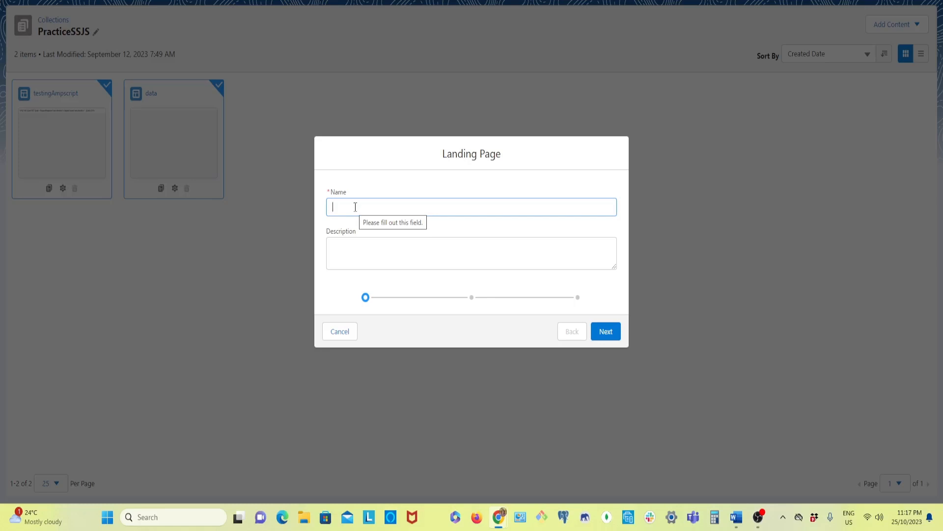
type("wsi")
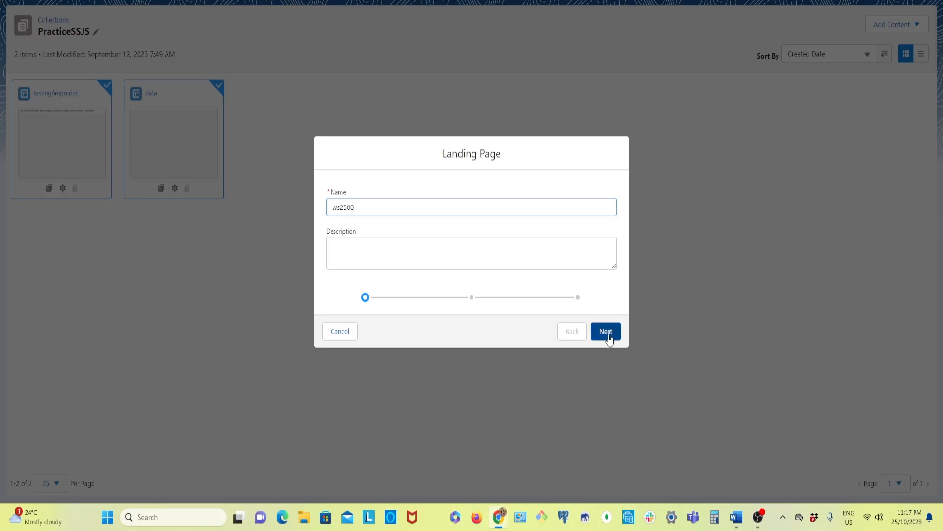
left_click(605, 331)
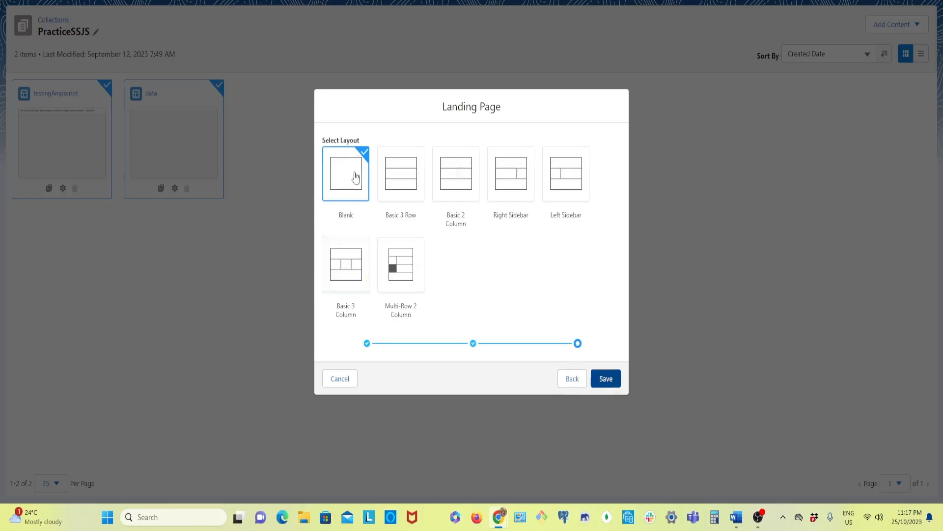
left_click(605, 377)
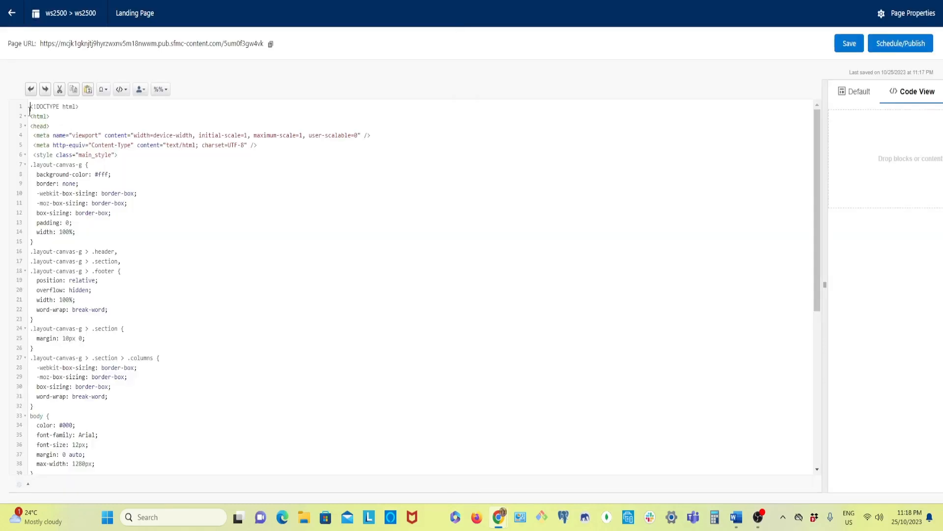
key("ctrl+a")
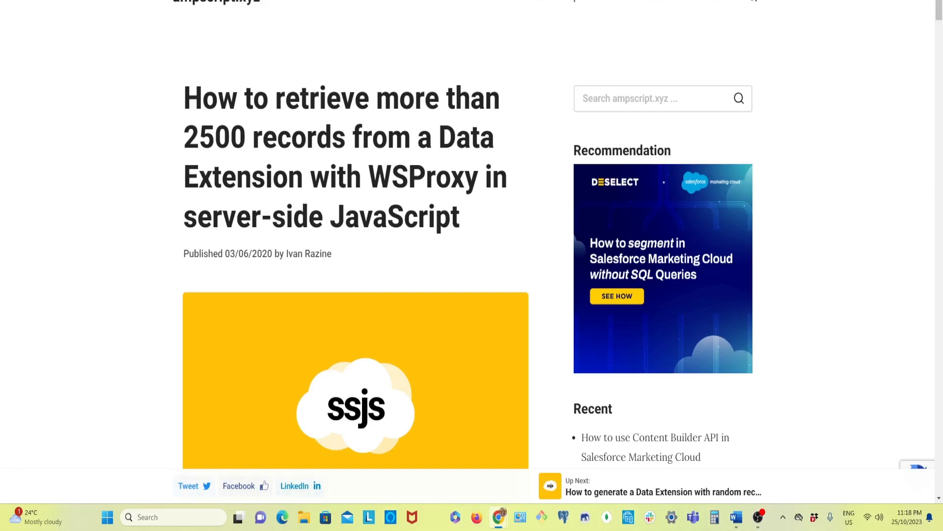
mouse_move(51, 41)
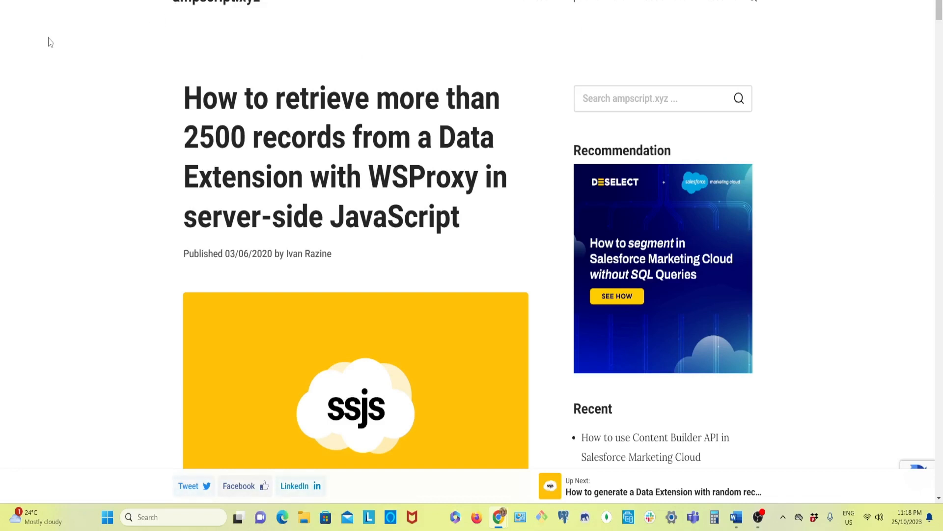
mouse_move(124, 10)
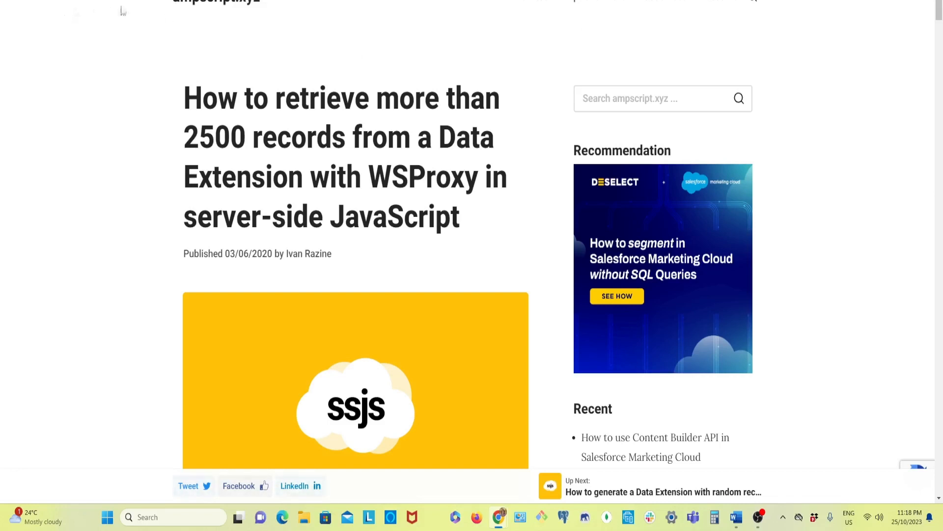
- Scroll through the ampscript.xyz article down to the full WSProxy pagination script
scroll("down", 3)
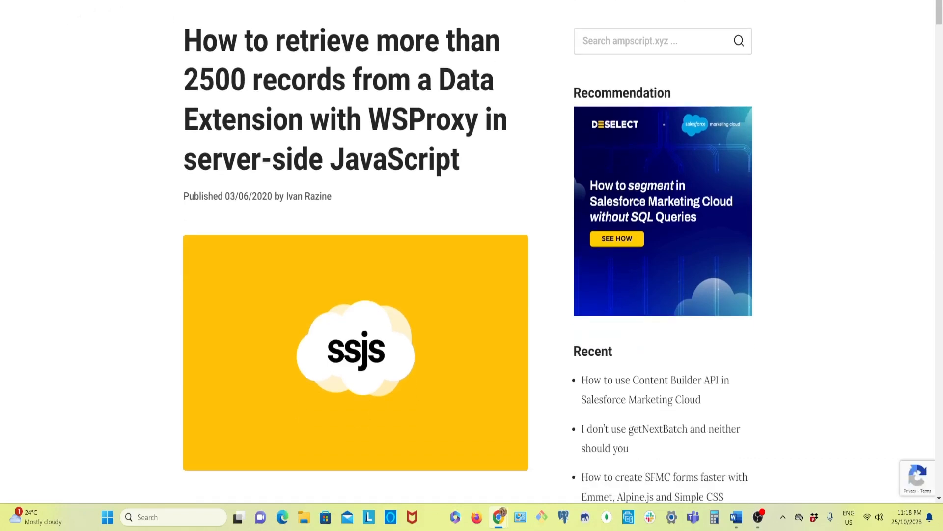
mouse_move(114, 11)
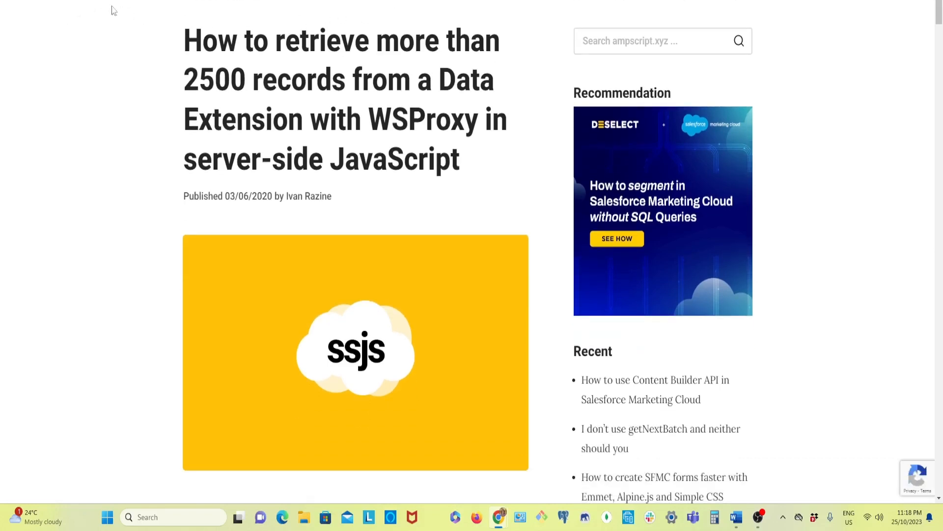
scroll("down", 3)
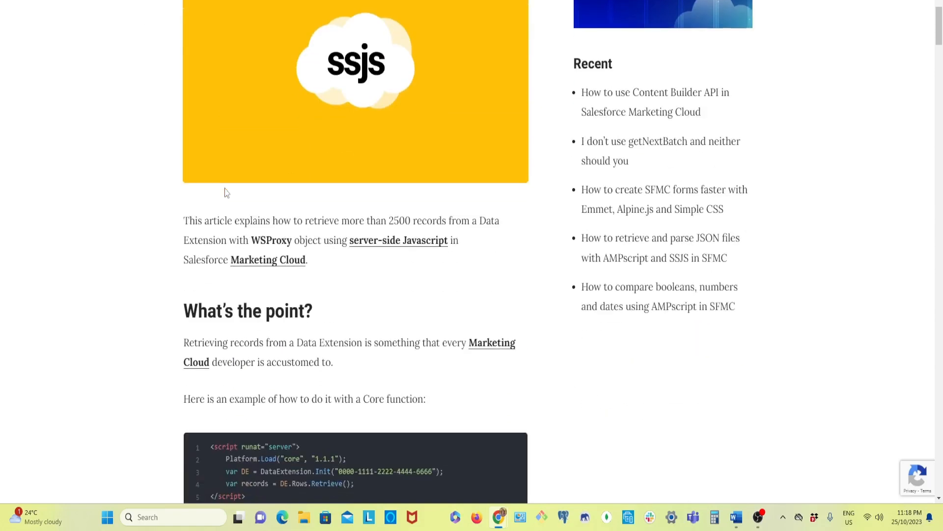
scroll("up", 3)
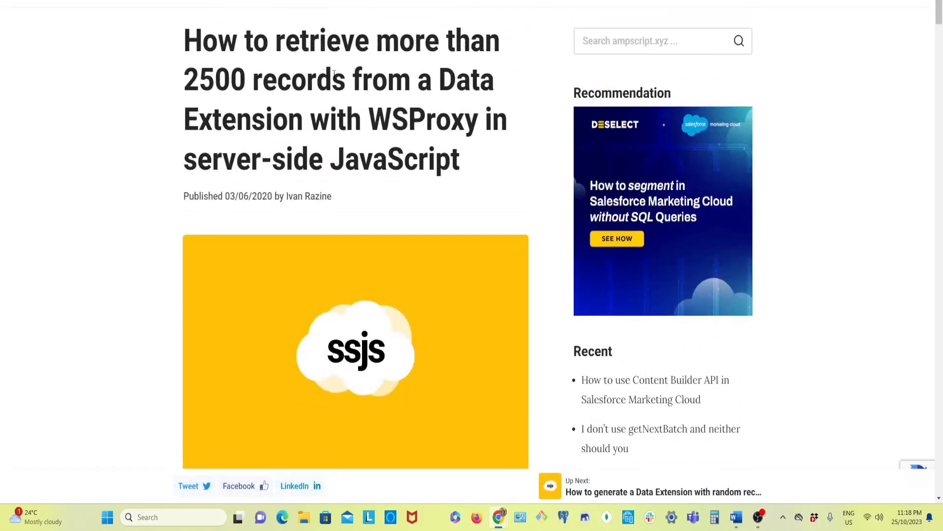
scroll("down", 3)
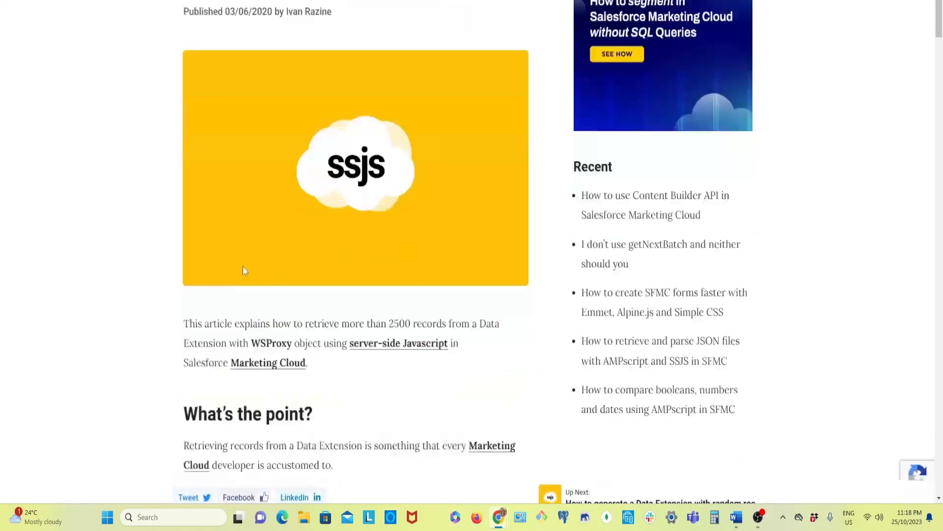
scroll("down", 3)
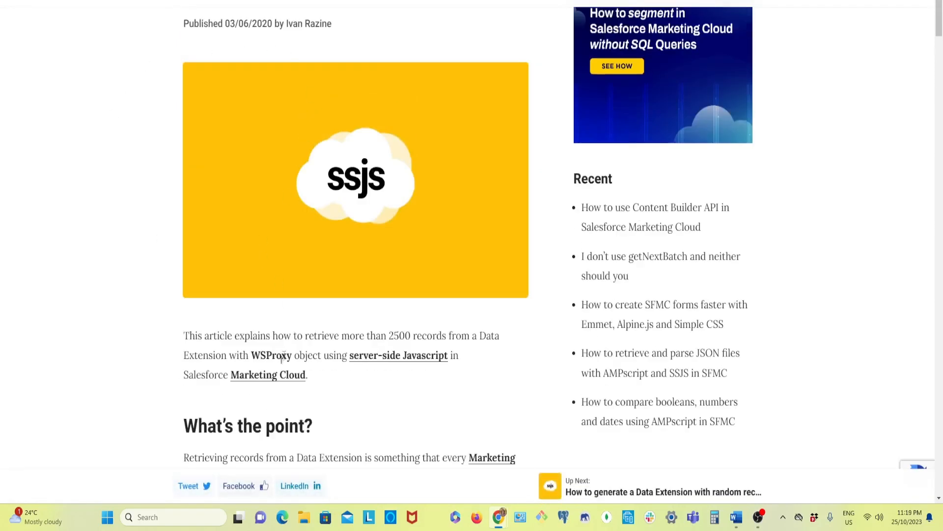
scroll("down", 3)
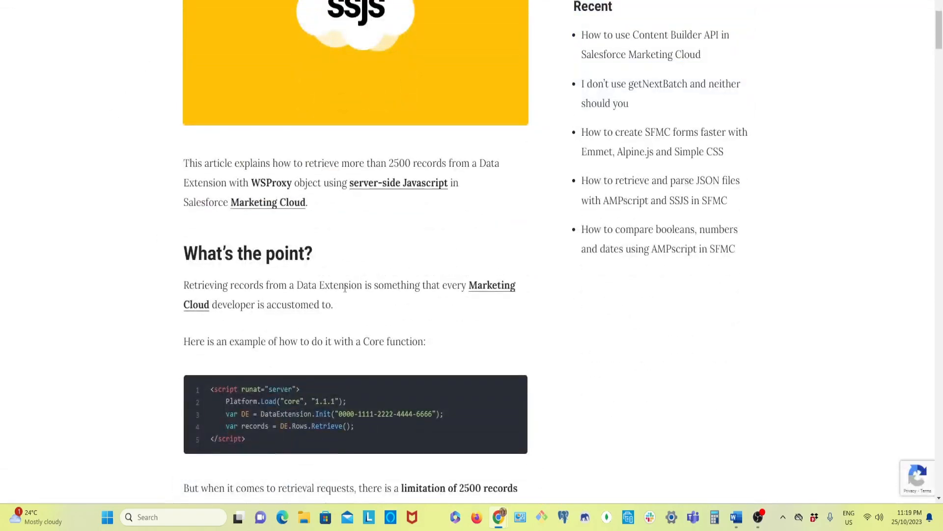
scroll("down", 3)
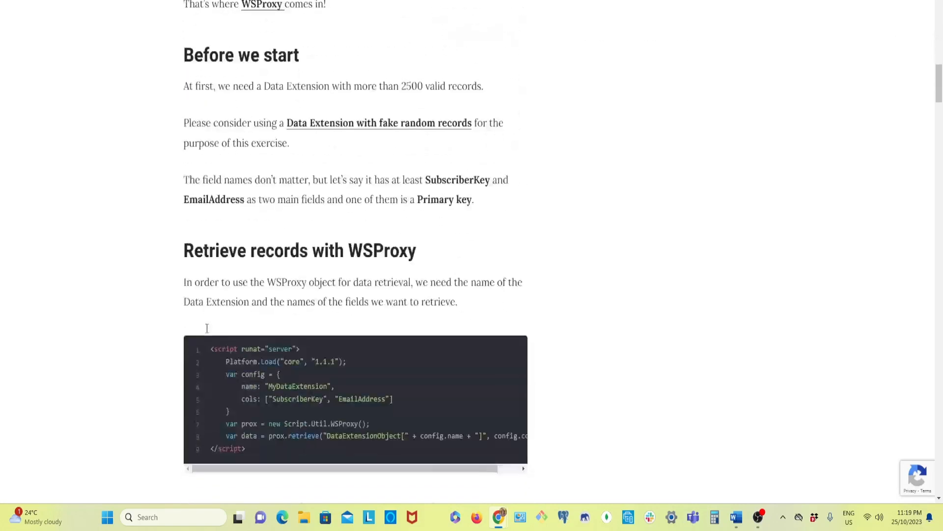
scroll("down", 3)
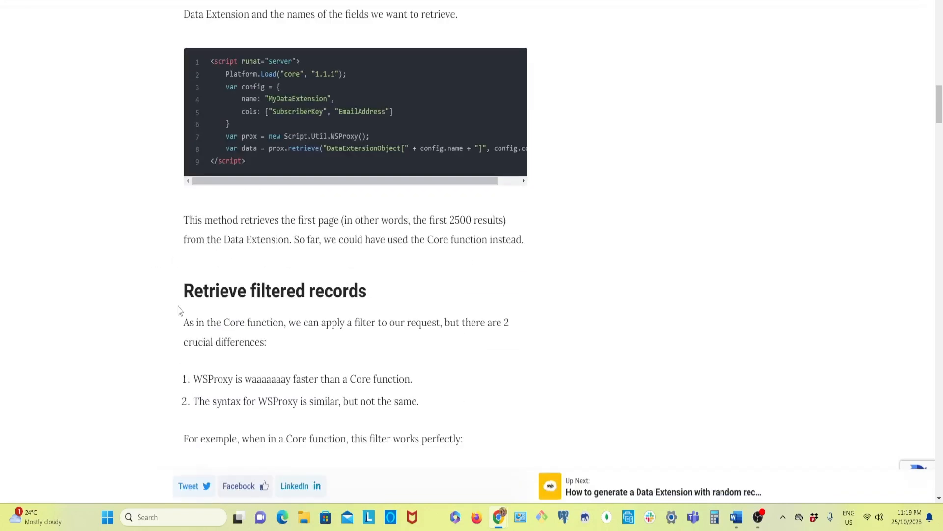
mouse_move(176, 326)
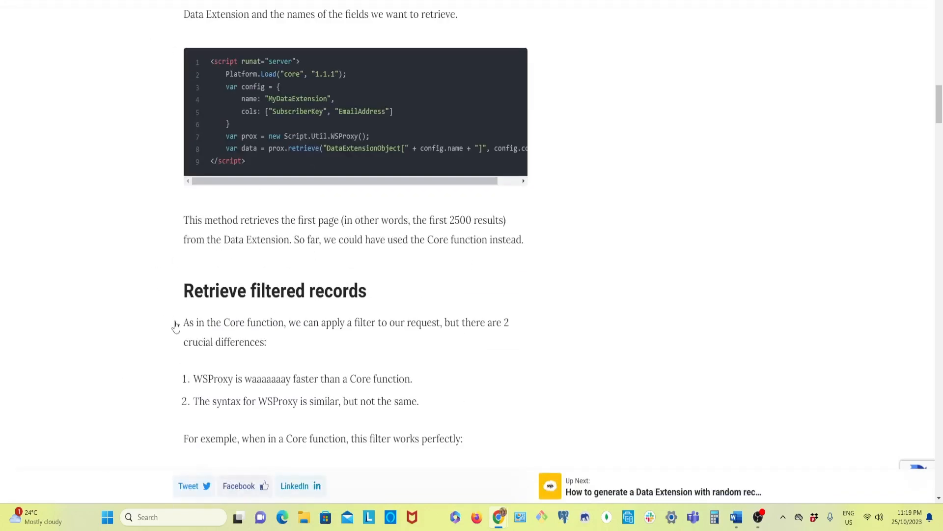
scroll("down", 3)
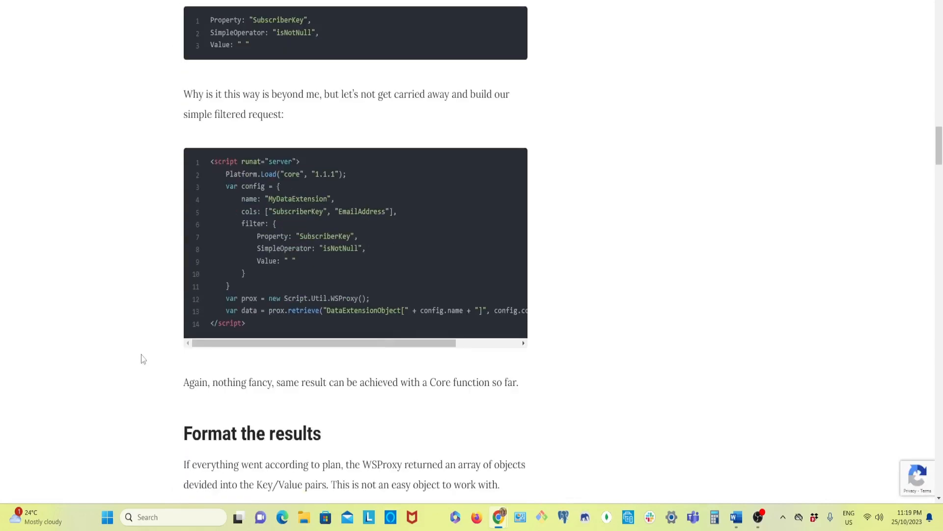
scroll("down", 3)
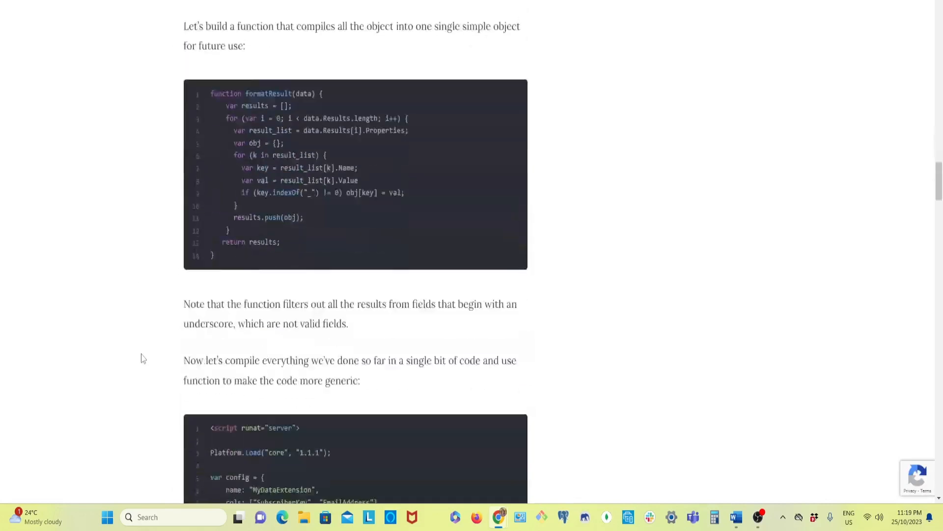
scroll("down", 3)
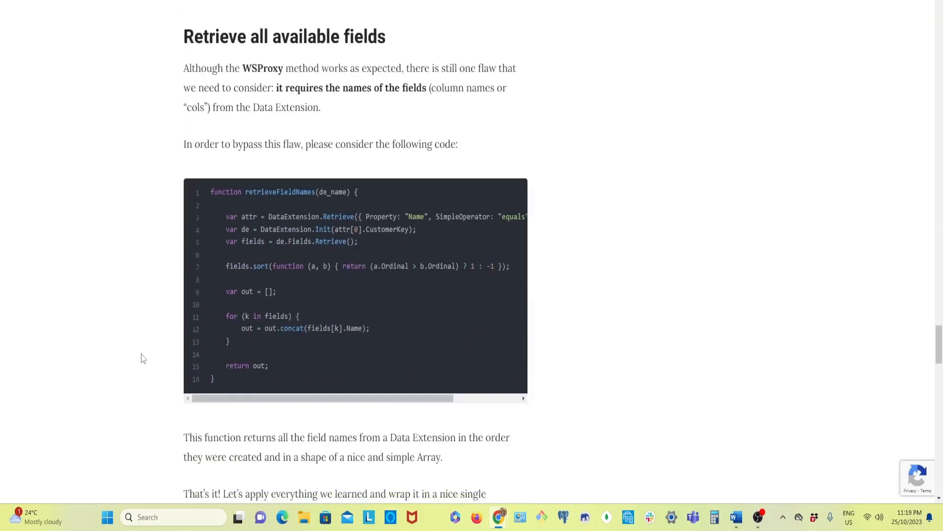
scroll("down", 3)
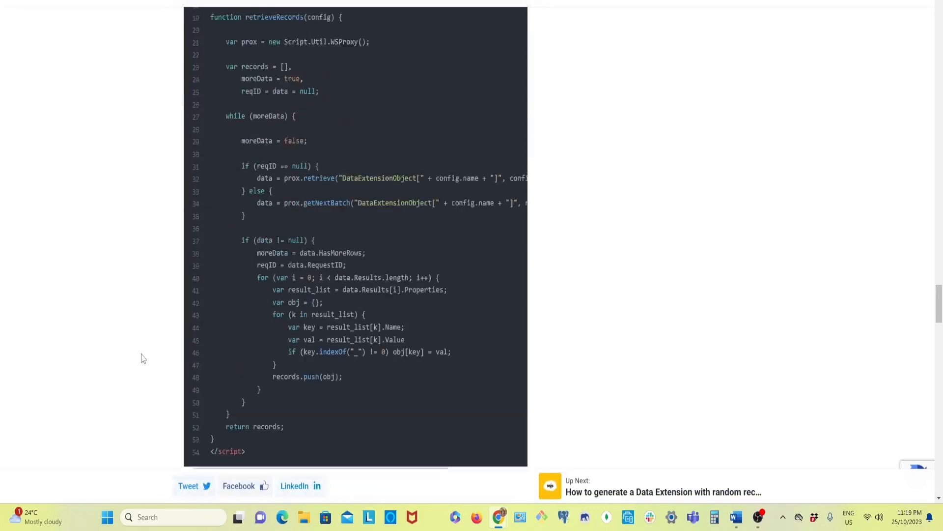
scroll("up", 3)
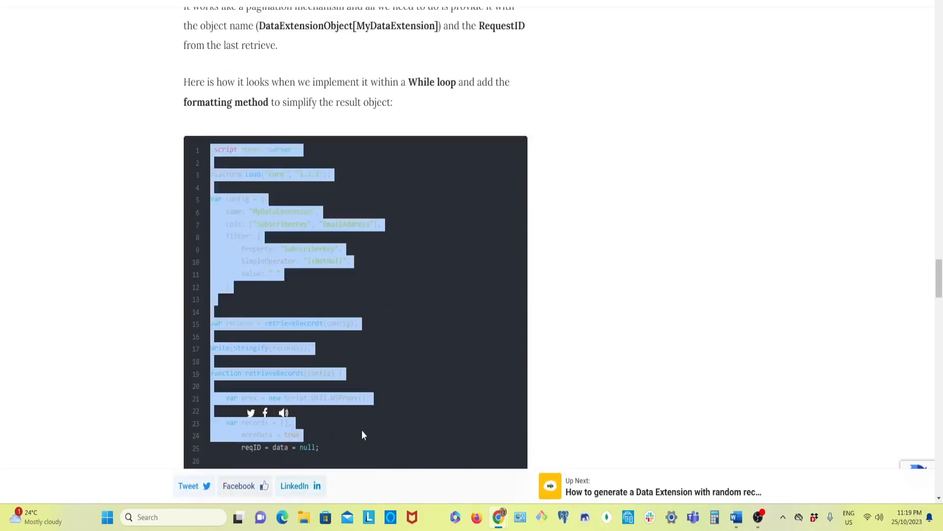
scroll("down", 3)
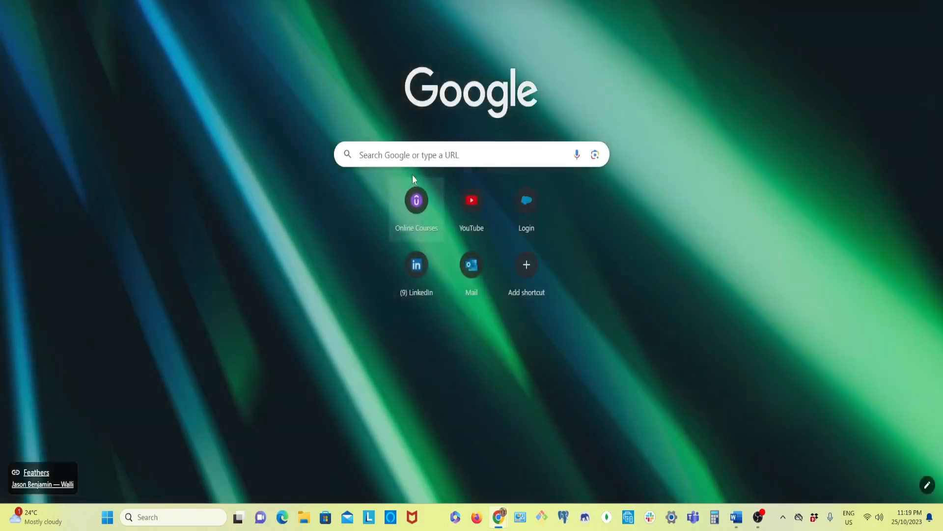
- Search Google for 'wsproxy sfmc' and open the Salesforce Developers 'Create via WSProxy' guide
left_click(457, 154)
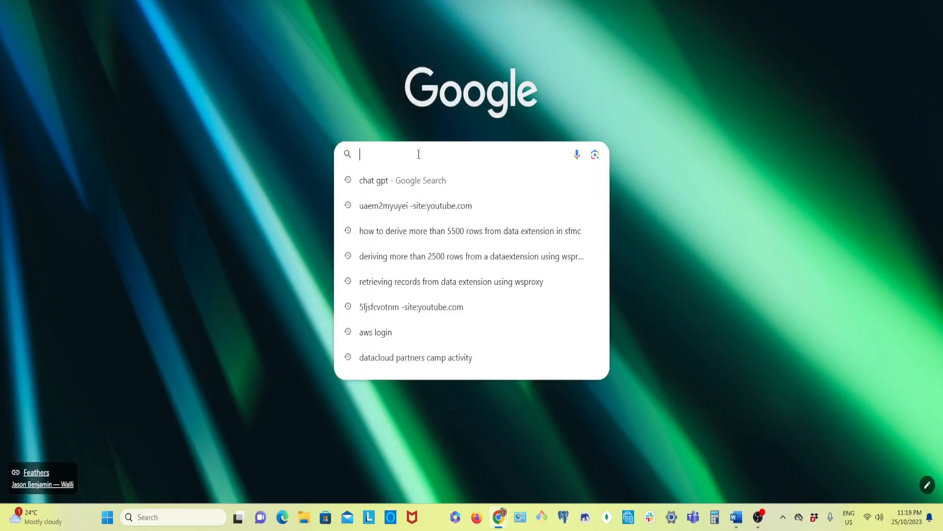
type("wsproxy sfmc")
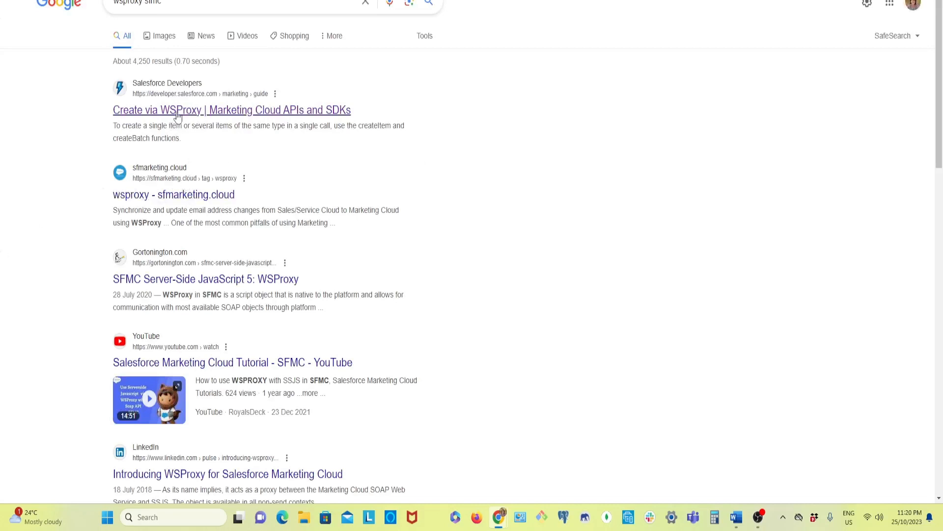
left_click(232, 109)
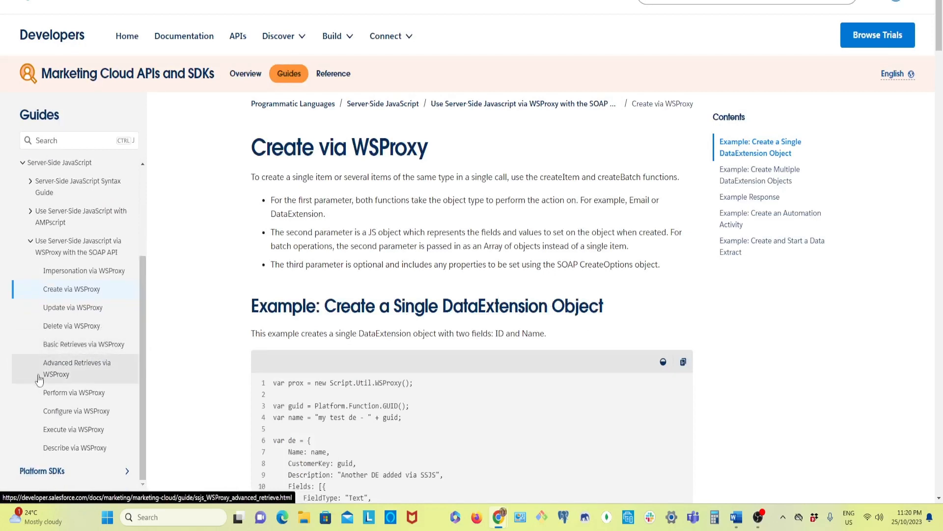
mouse_move(83, 344)
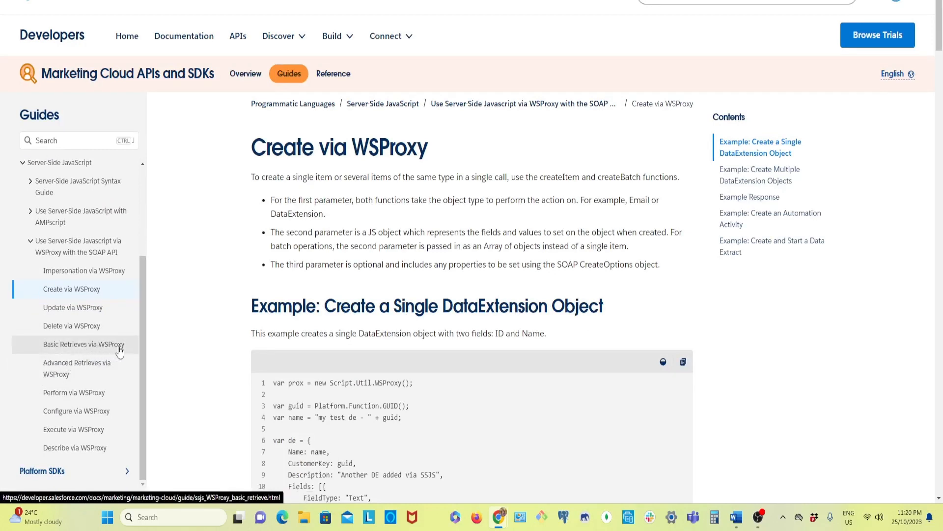
- Go to the Basic Retrieves via WSProxy guide and scroll to its example response
left_click(84, 344)
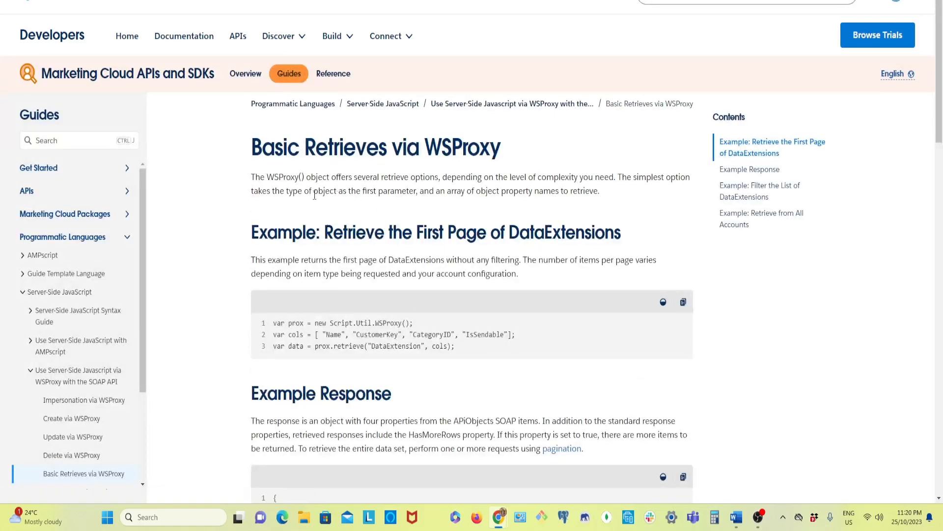
scroll("down", 3)
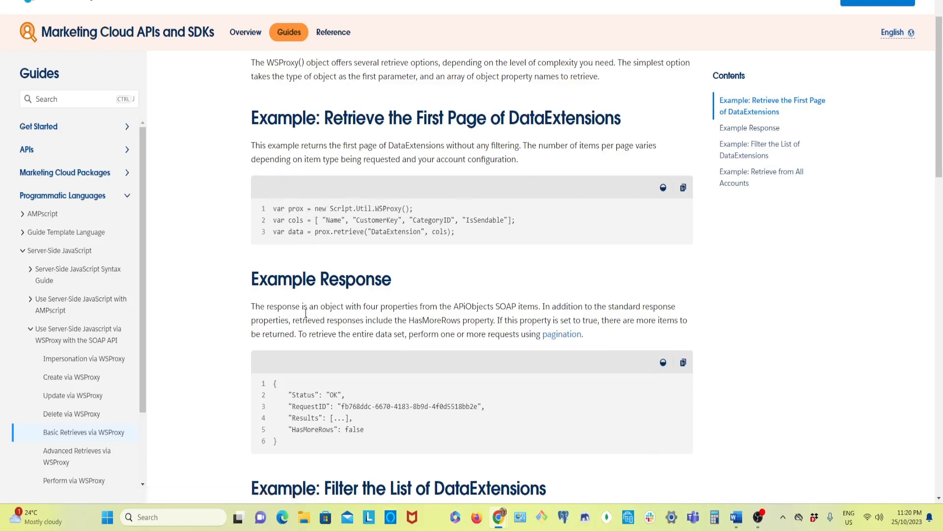
scroll("down", 3)
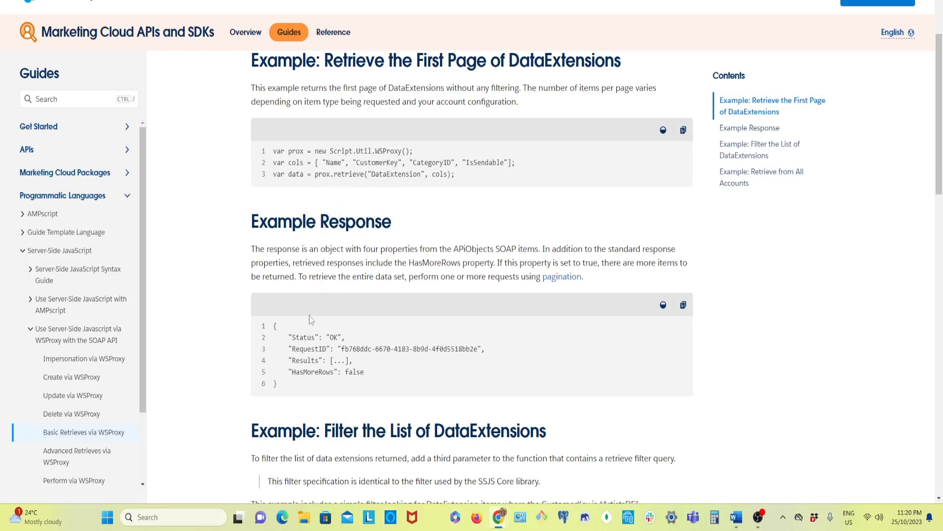
mouse_move(275, 330)
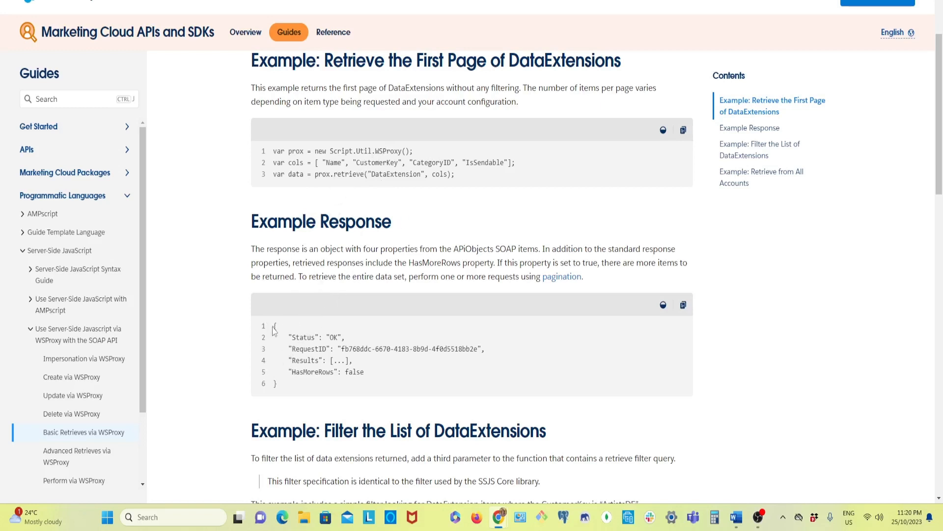
left_click_drag(275, 326, 298, 360)
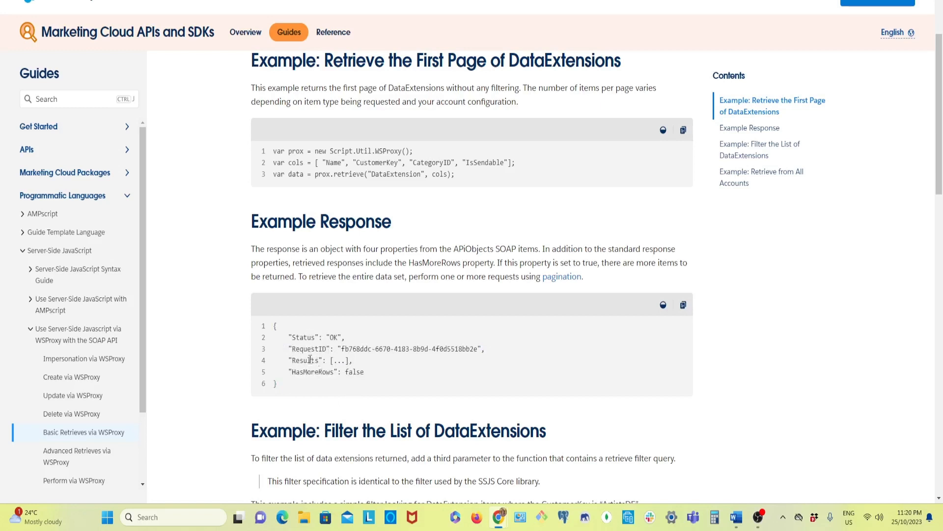
scroll("down", 3)
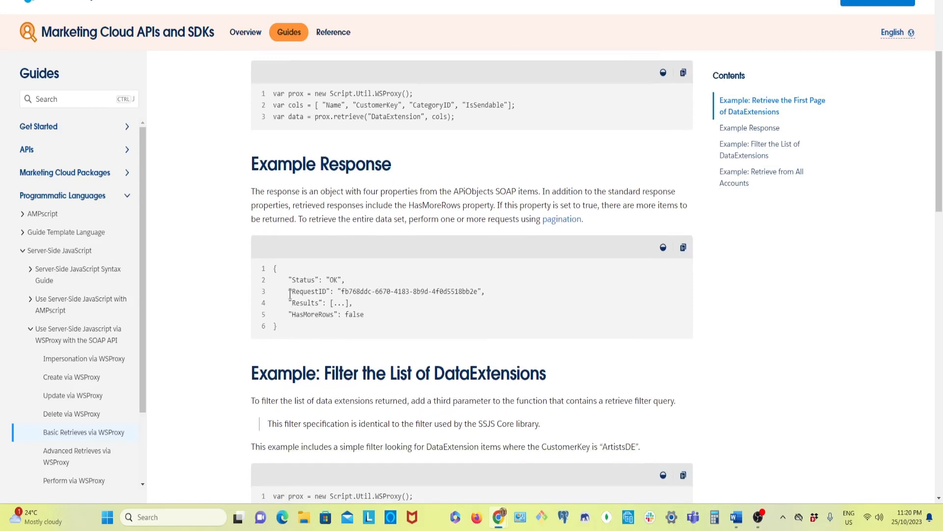
mouse_move(289, 354)
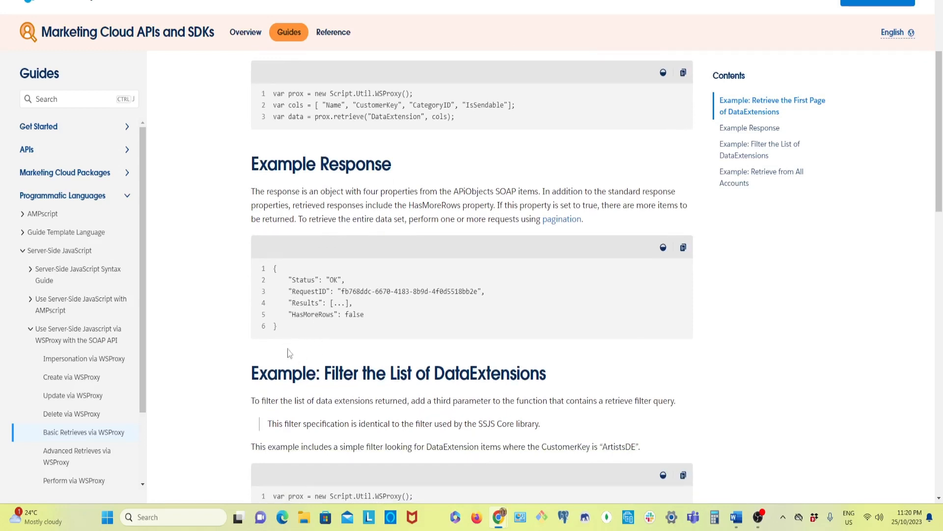
mouse_move(296, 401)
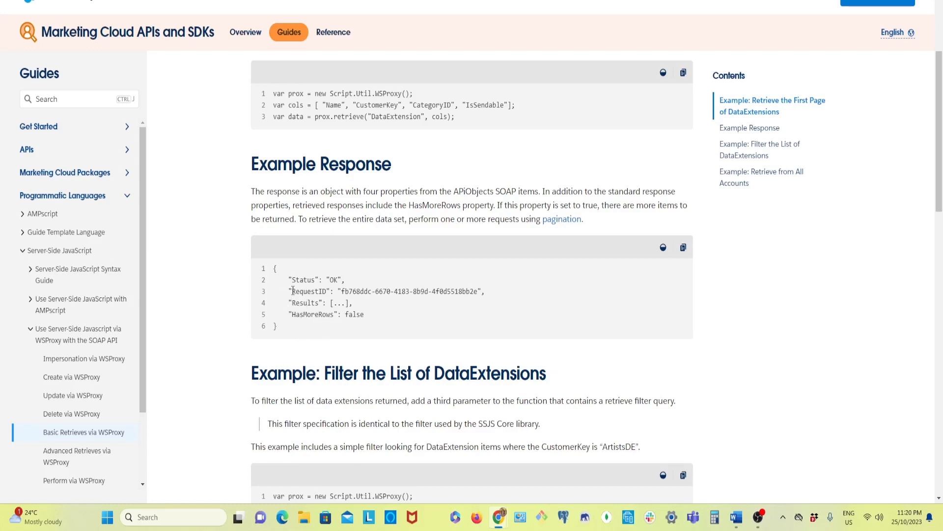
- Highlight the RequestID and HasMoreRows properties in the example response
double_click(309, 291)
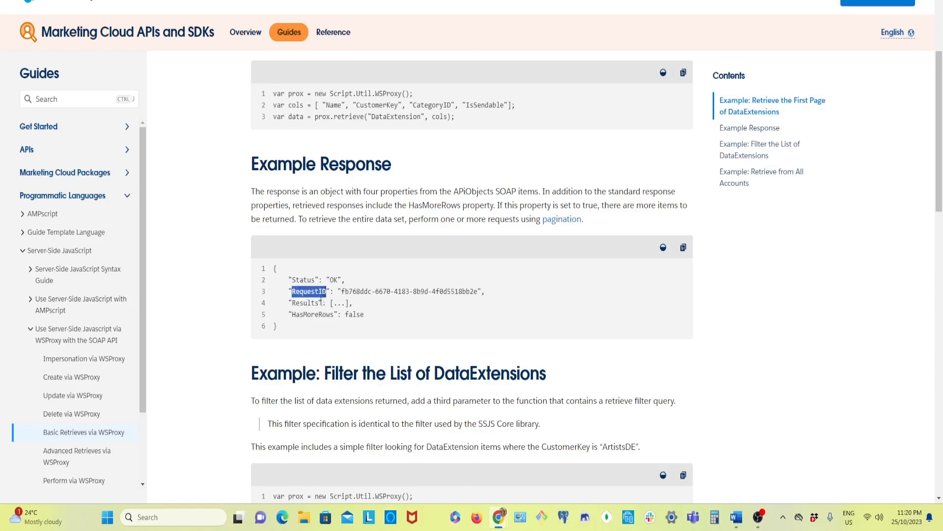
double_click(299, 314)
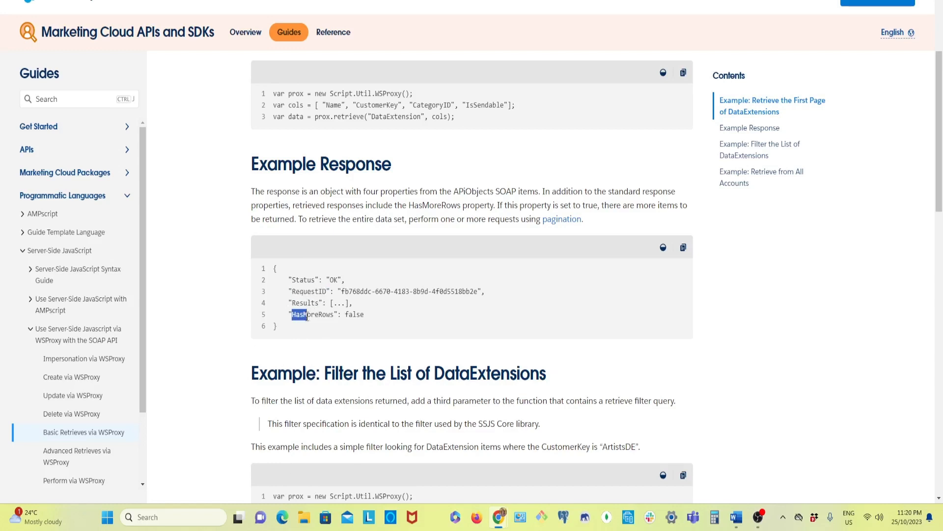
double_click(311, 314)
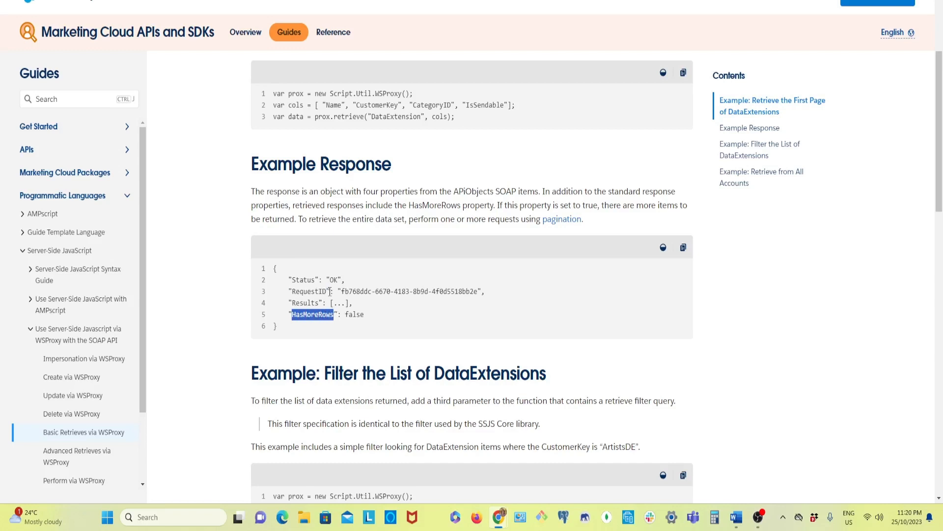
double_click(307, 291)
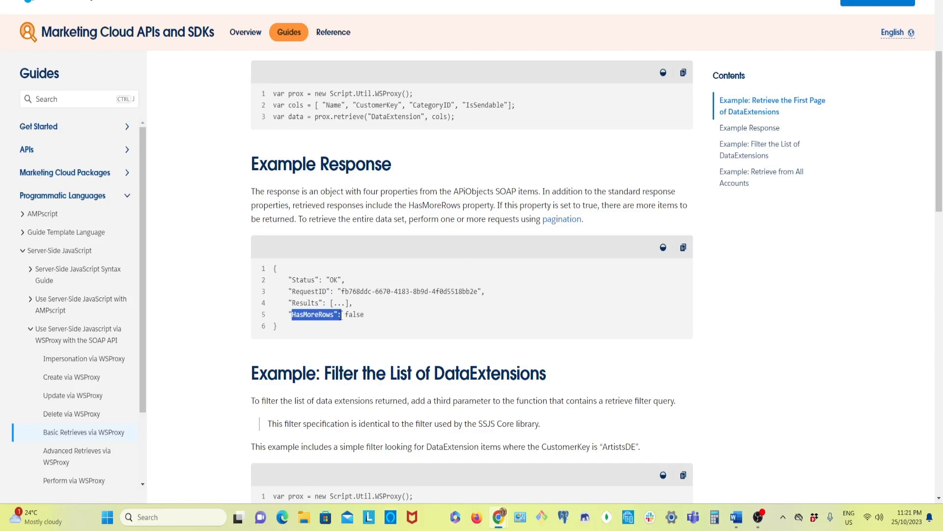
mouse_move(71, 476)
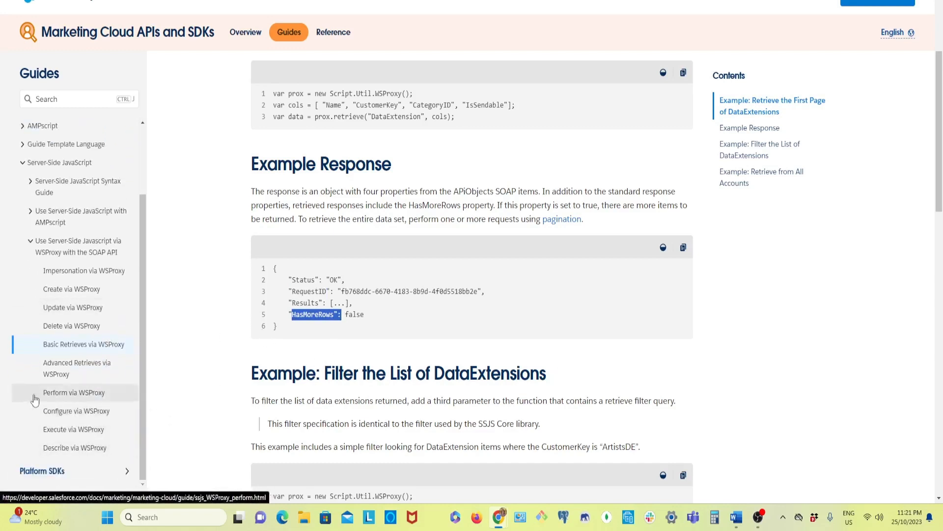
- Go to the Advanced Retrieves via WSProxy guide and scroll to the getNextBatch pagination example
left_click(77, 367)
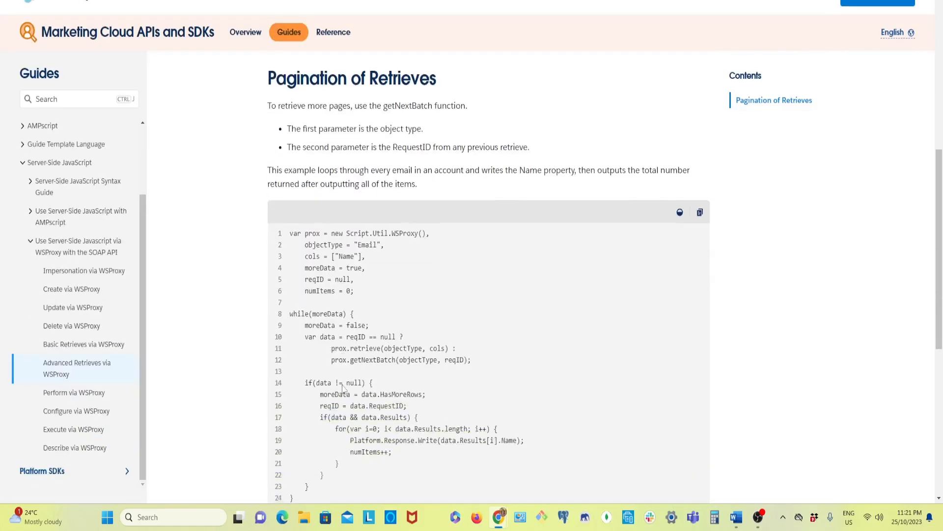
scroll("down", 3)
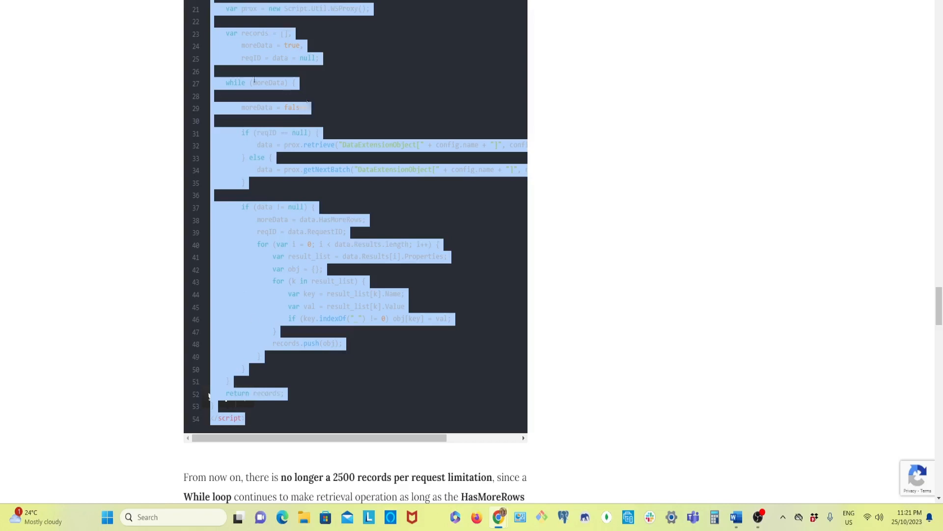
- Scroll through the retrieveRecords script that pages past the 2500-records-per-request limit
scroll("up", 3)
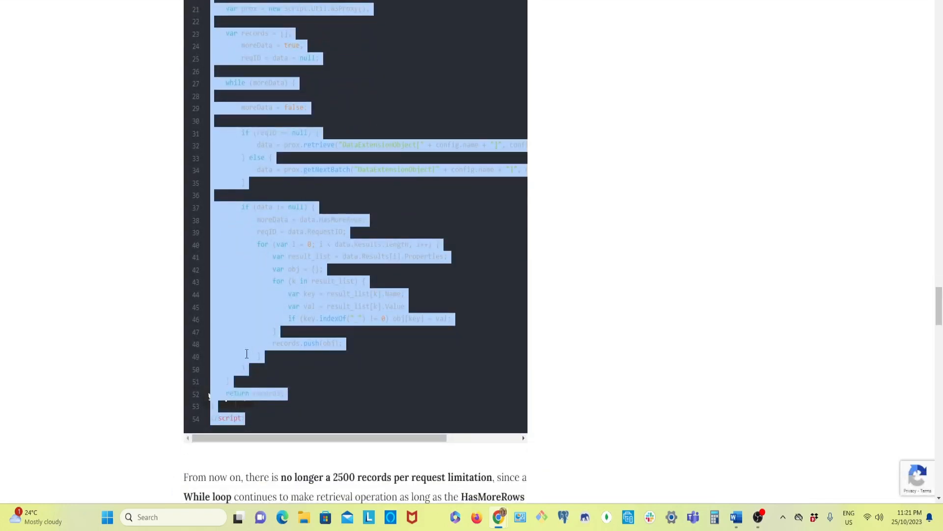
scroll("up", 3)
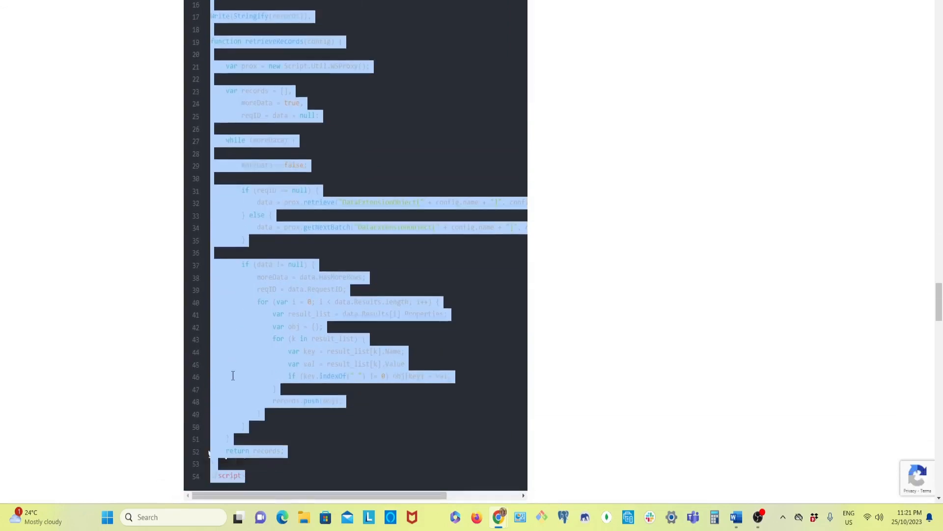
scroll("down", 3)
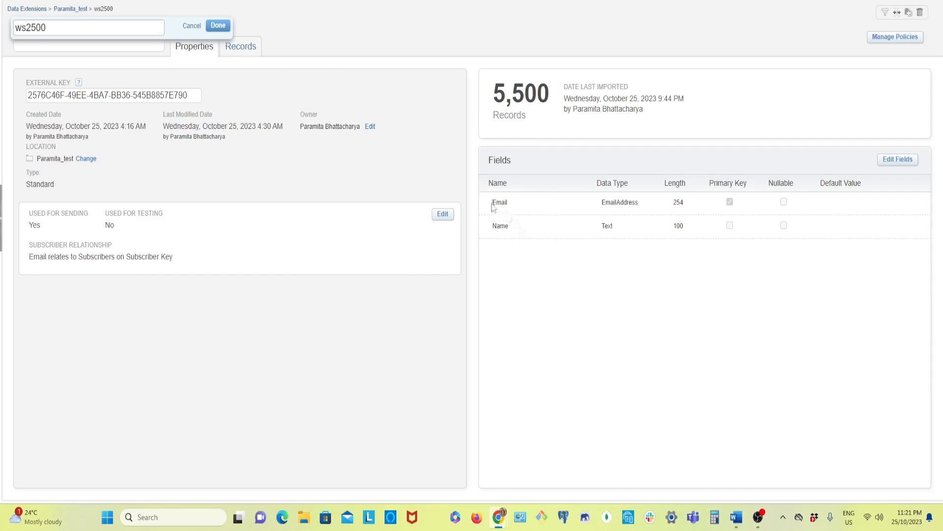
- Select the Email field name in the ws2500 data extension's Fields list
double_click(499, 201)
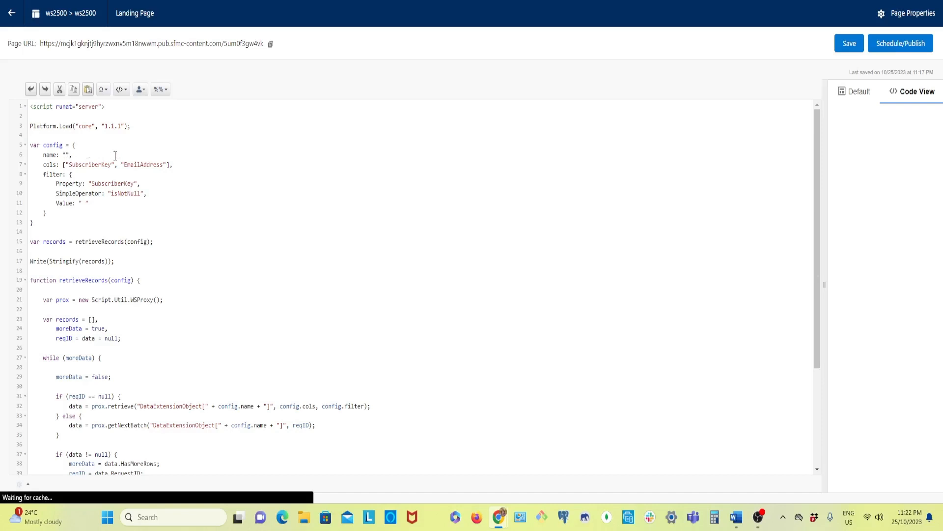
- Set the script config to data extension ws2500 with columns Email and Name
type("ws2500")
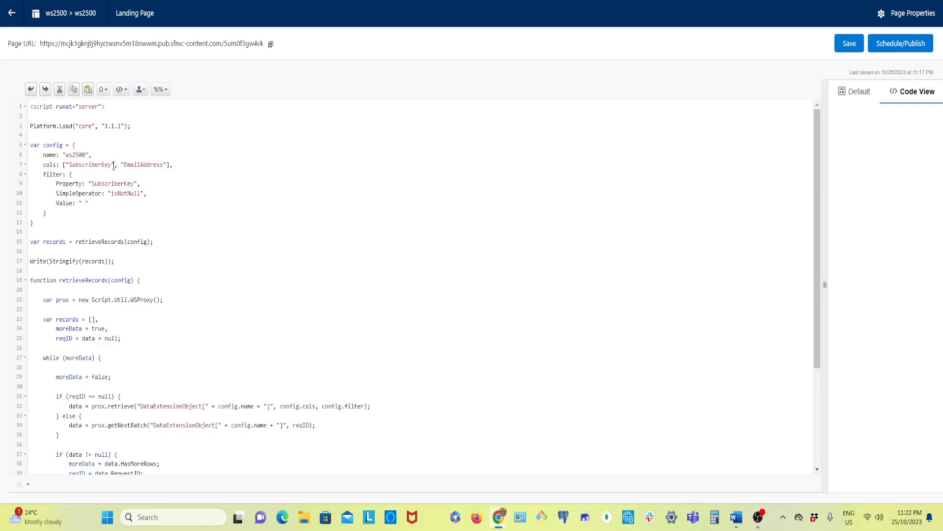
mouse_move(344, 216)
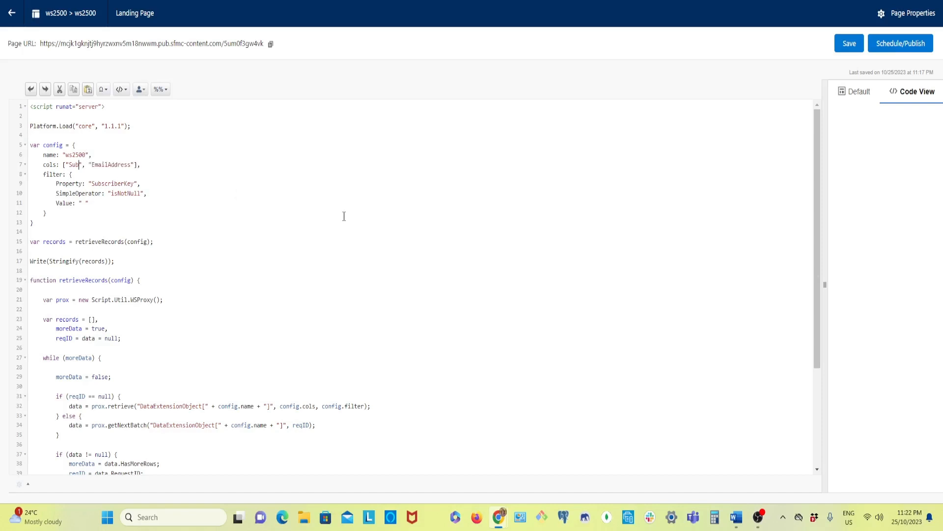
type("E")
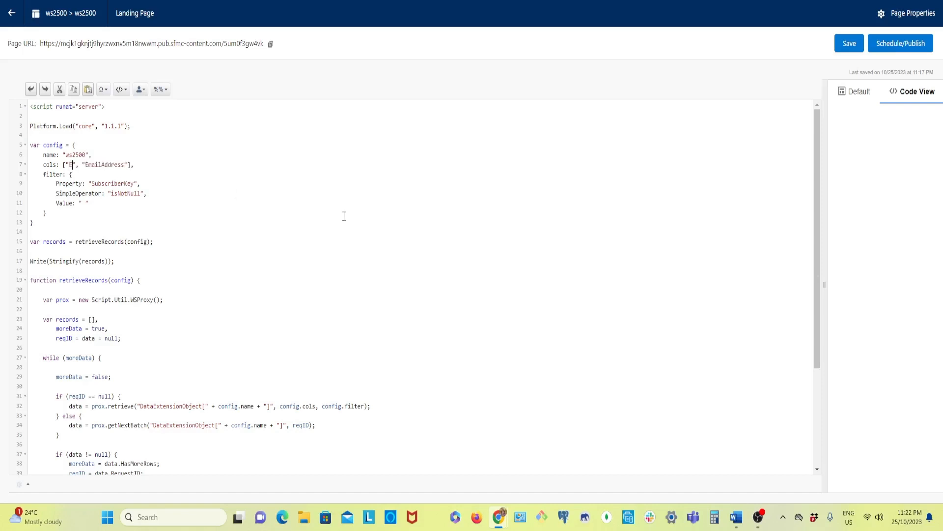
type("mail")
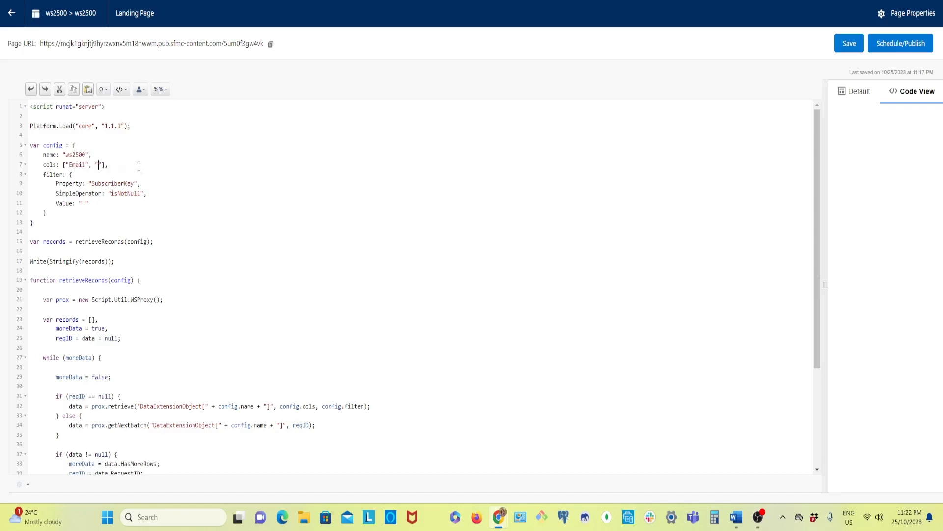
type("Name")
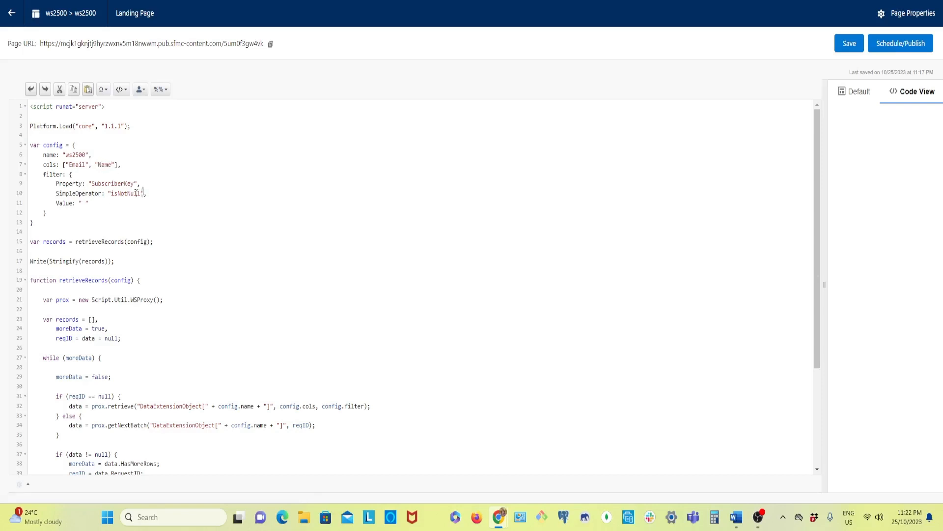
- Replace SubscriberKey with Email as the filter Property in the script
double_click(127, 184)
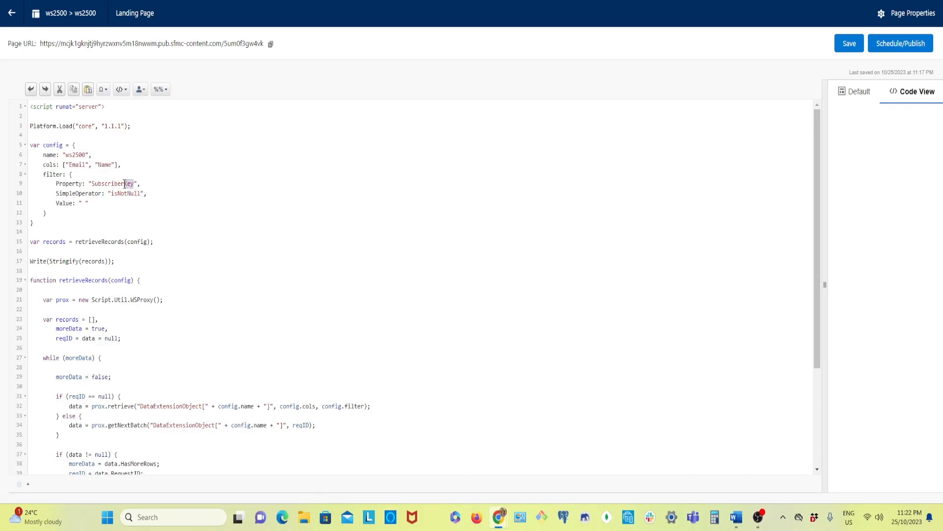
double_click(112, 184)
type("E")
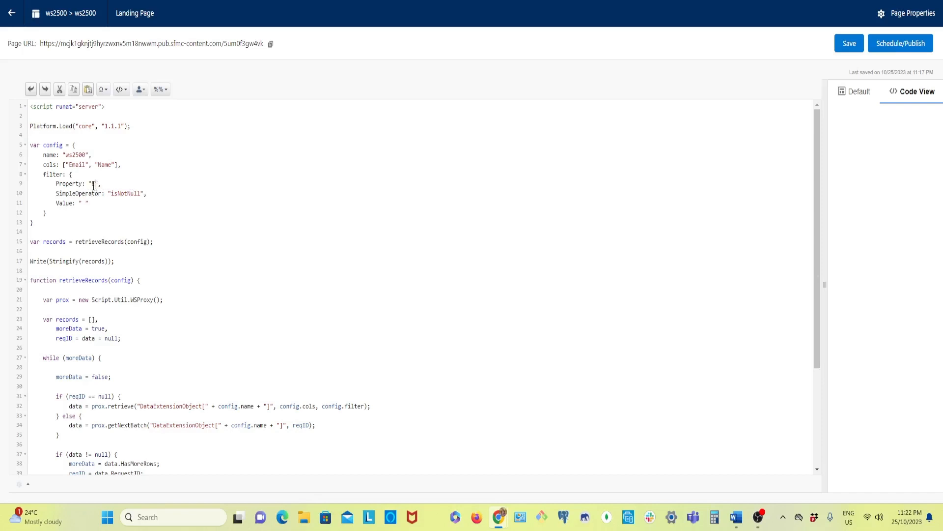
type("mail")
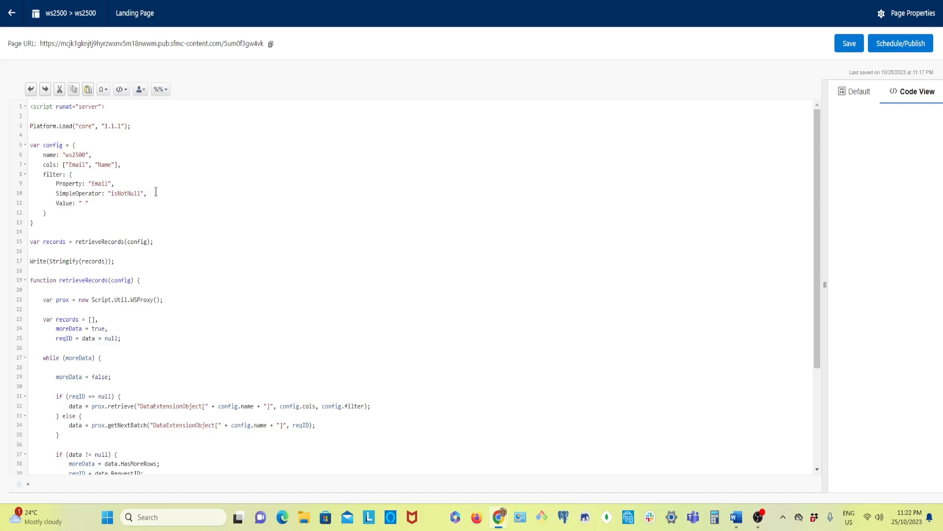
mouse_move(82, 194)
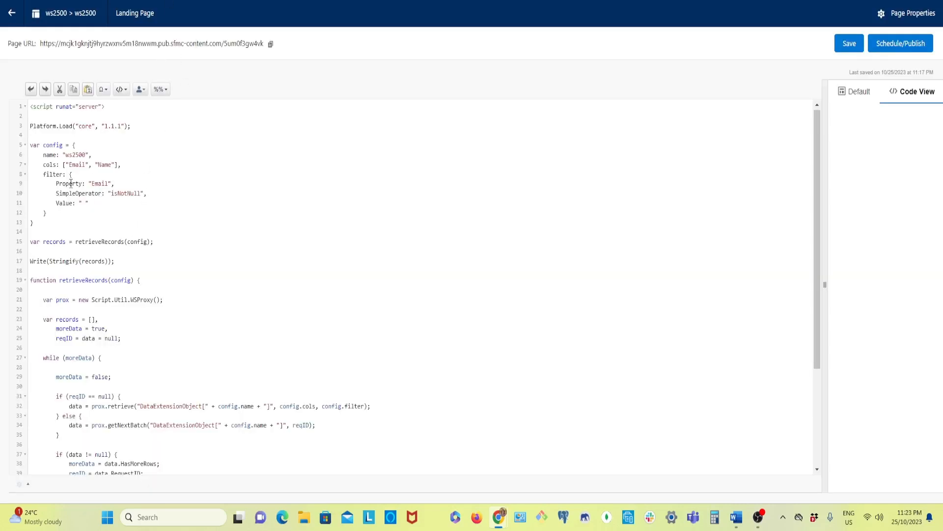
scroll("down", 3)
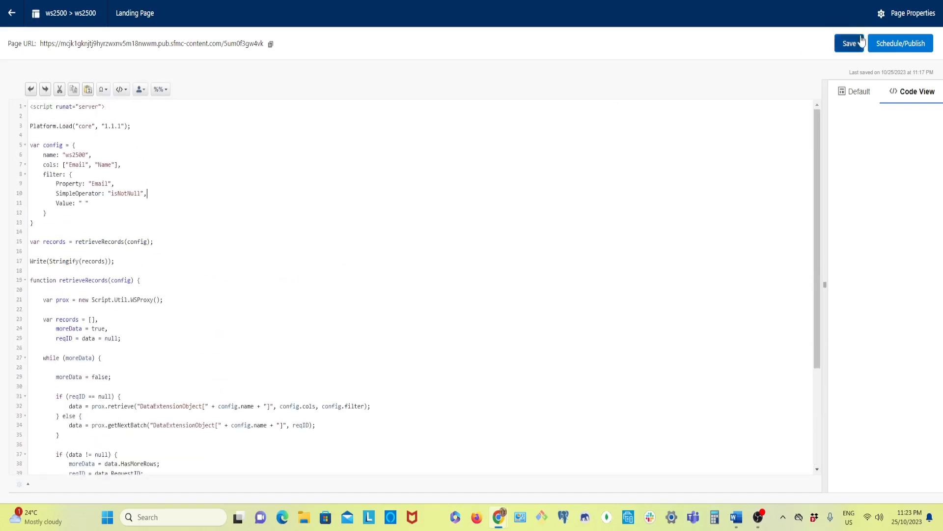
- Save the ws2500 landing page and publish it immediately
left_click(849, 42)
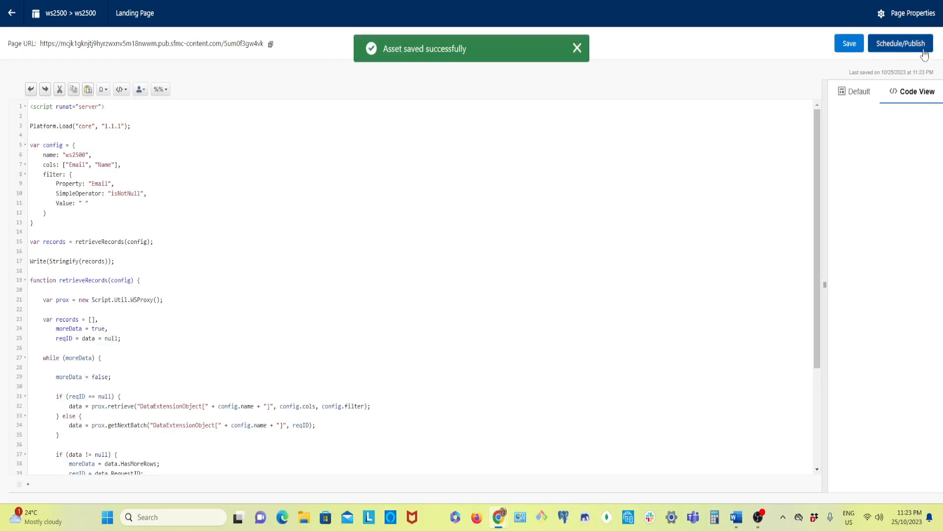
left_click(900, 43)
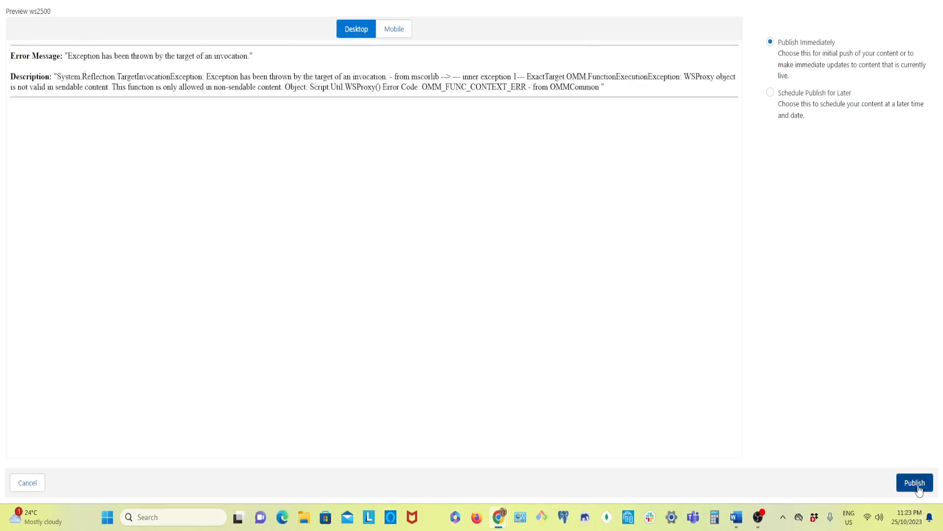
left_click(914, 482)
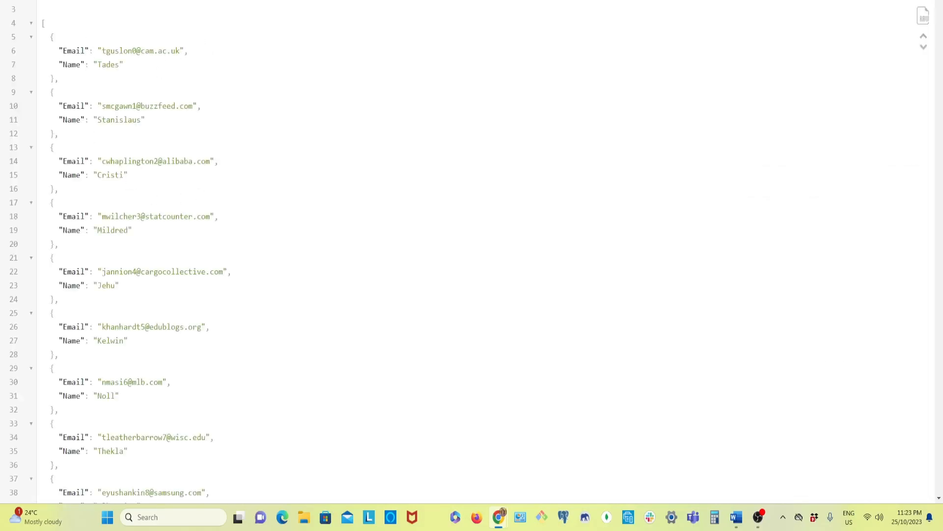
- Scroll through the published page's JSON output of Email and Name records
scroll("down", 3)
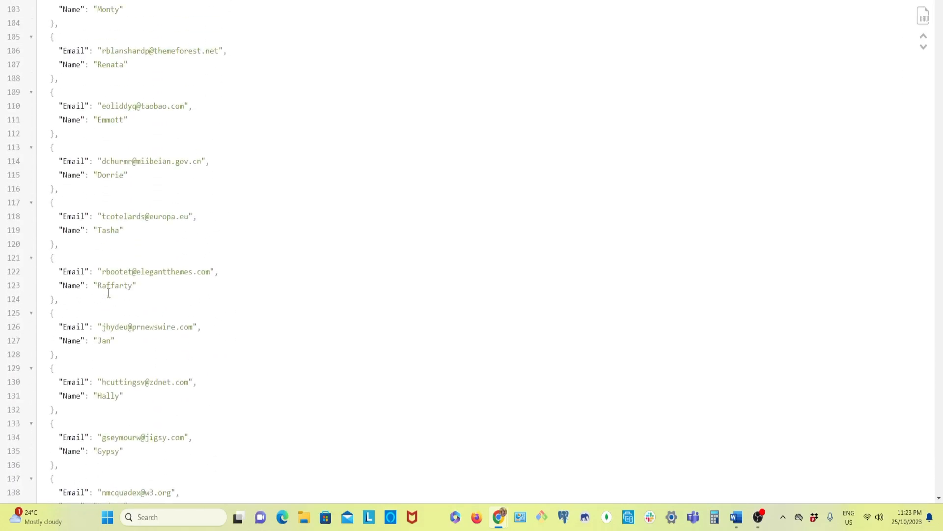
scroll("down", 3)
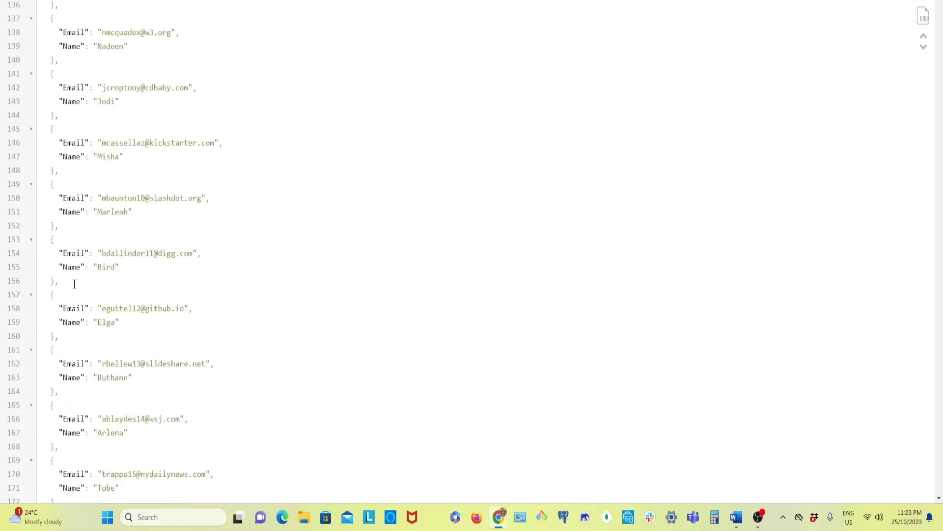
scroll("down", 3)
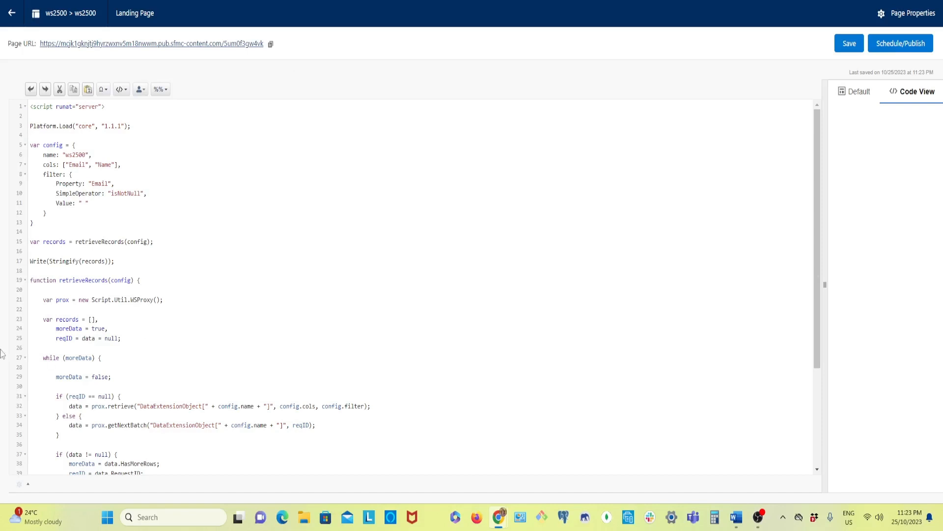
- Declare 'numrows = 0;' under the reqID line in the script
scroll("down", 3)
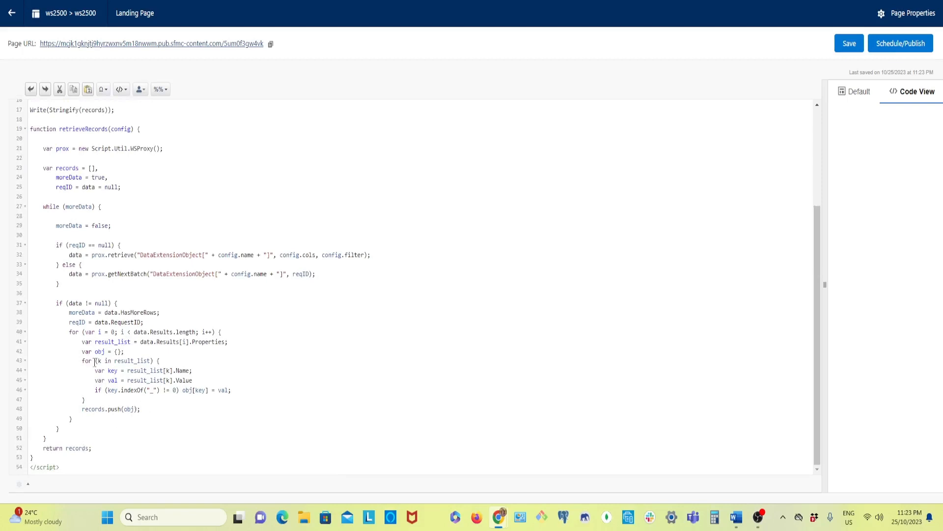
left_click_drag(68, 313, 142, 322)
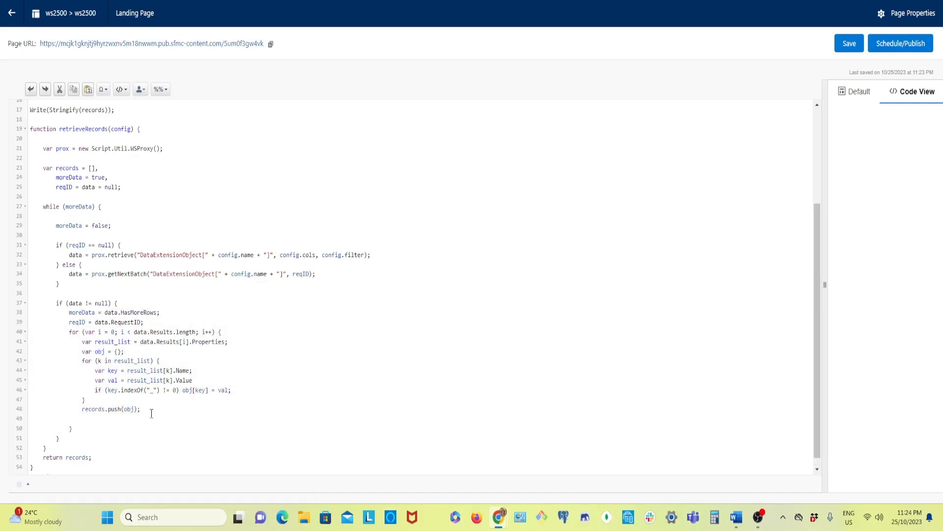
type("numrows")
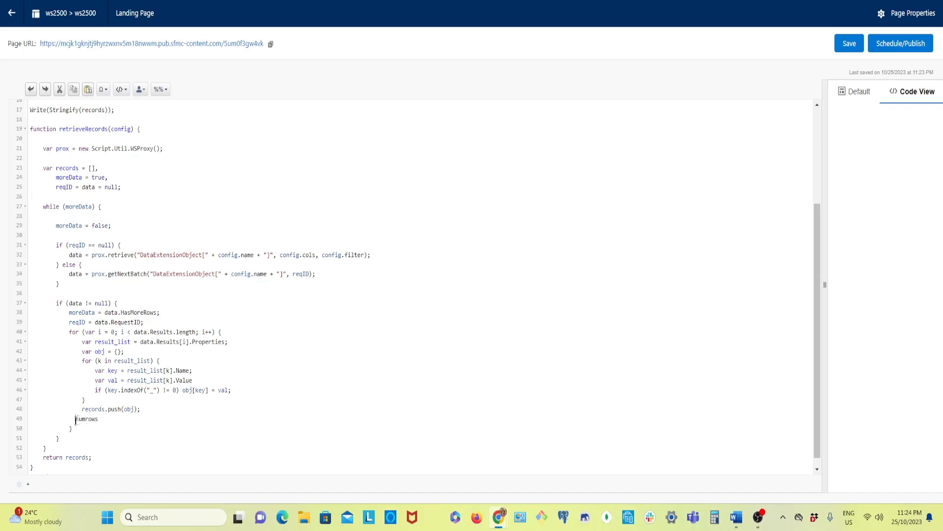
double_click(87, 419)
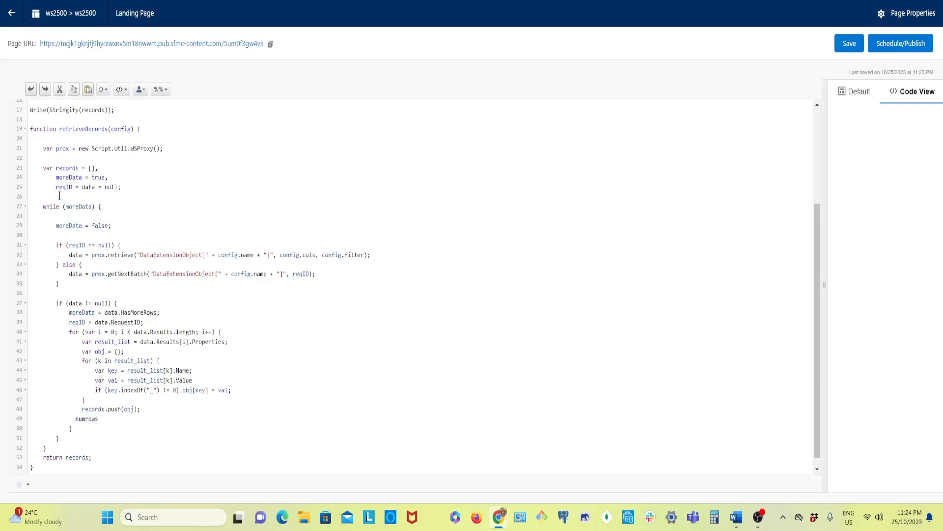
type("numrows")
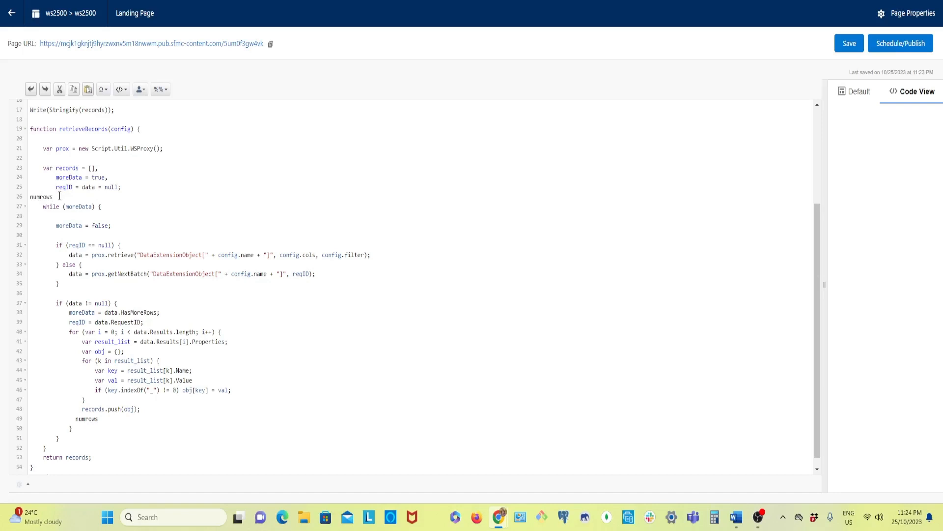
type("= 0;")
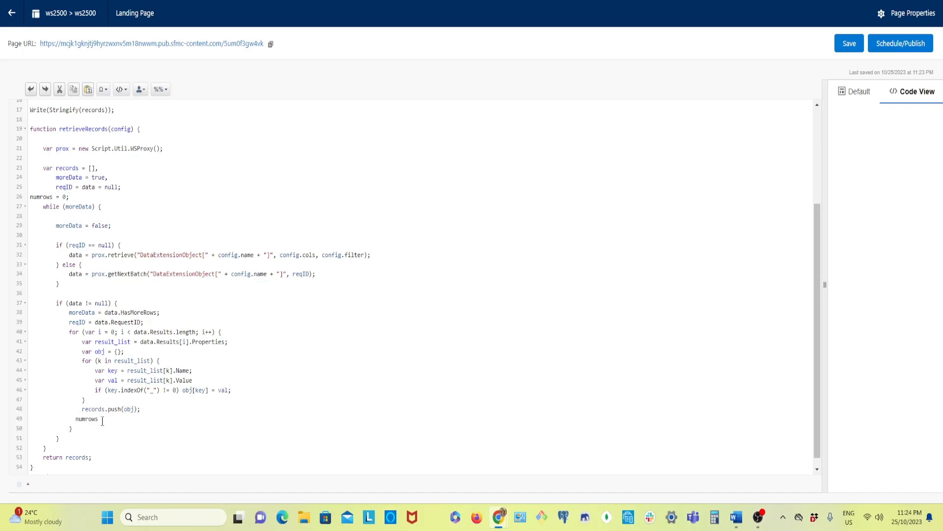
- Add 'numrows++' after records.push(obj) to count each record
type("++")
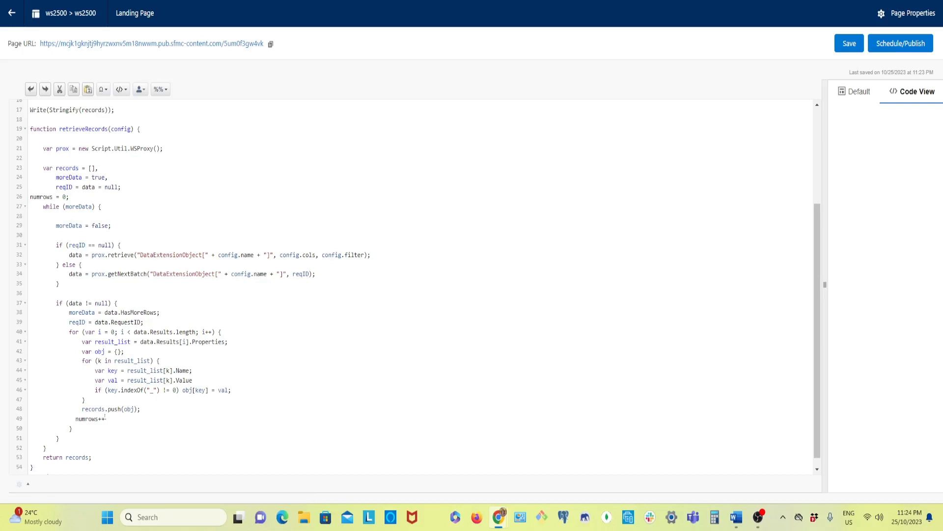
left_click(103, 419)
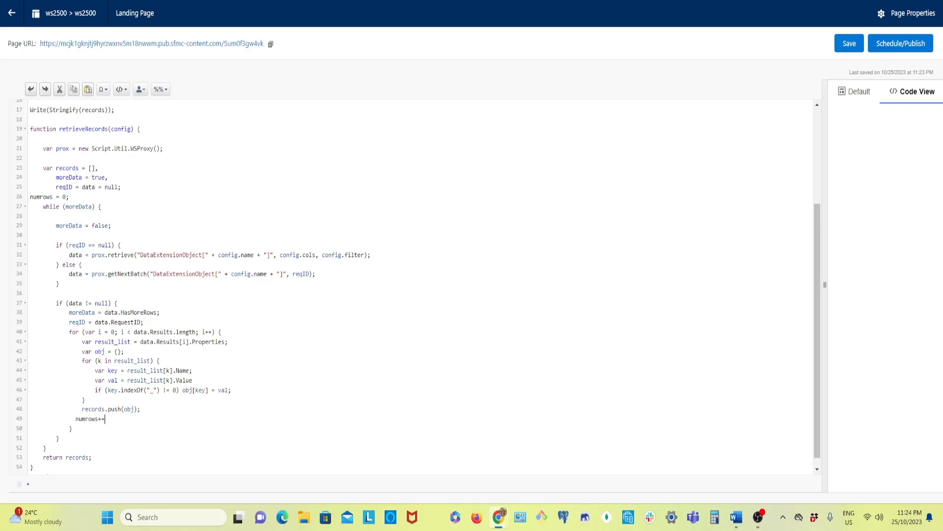
mouse_move(187, 380)
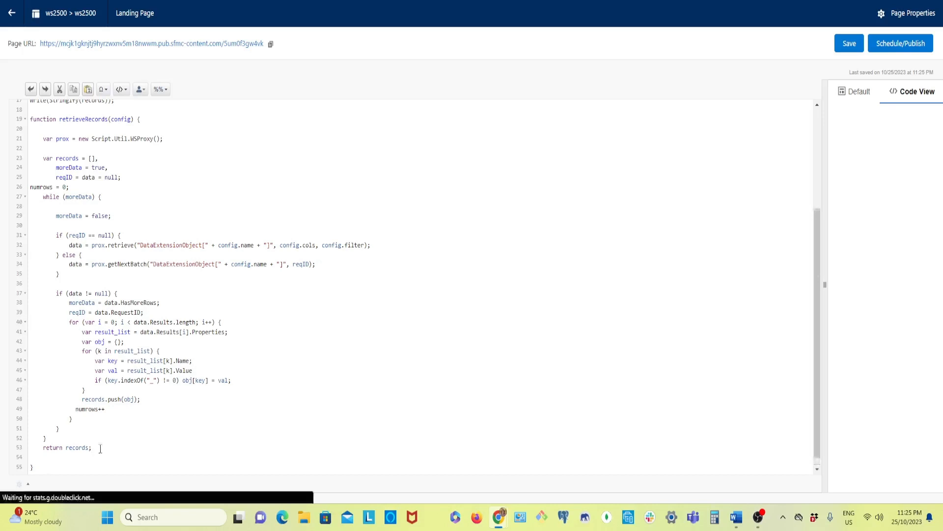
- Terminate 'numrows++;' and finish the function with 'return numrows'
type("return")
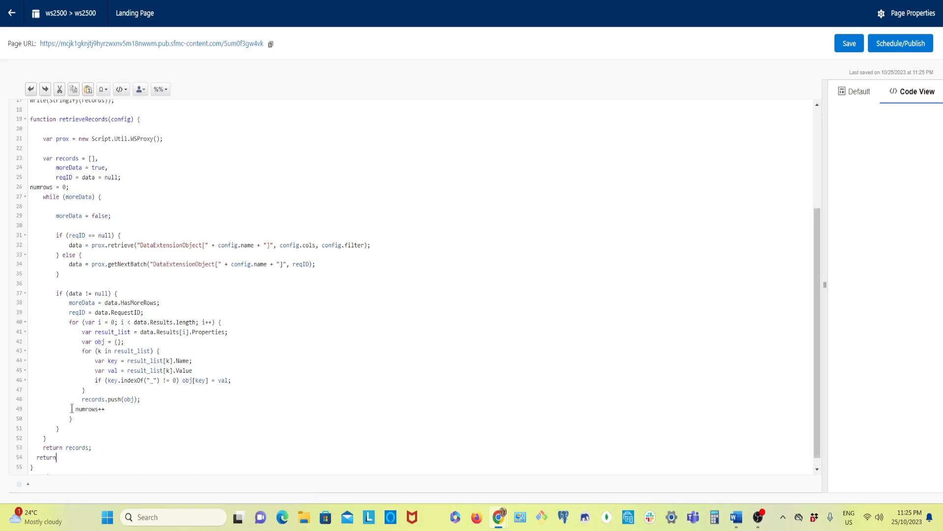
double_click(87, 408)
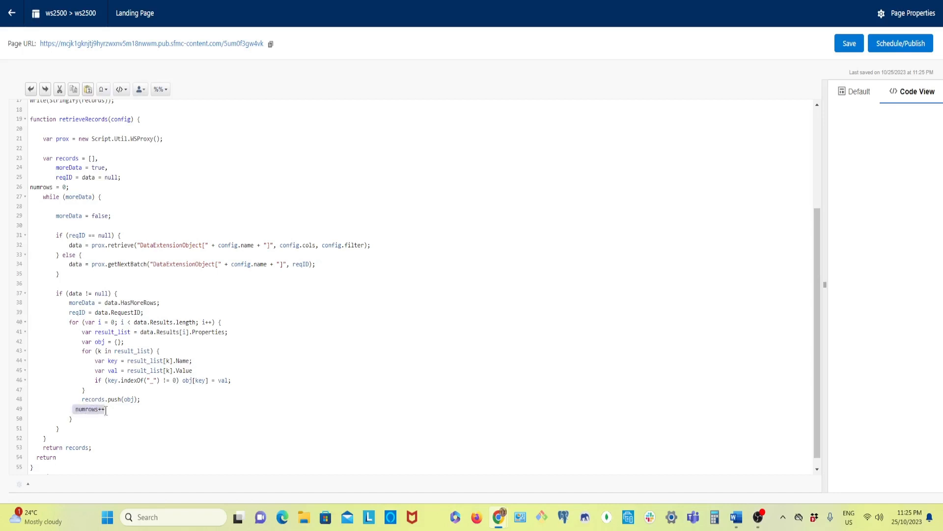
type(";")
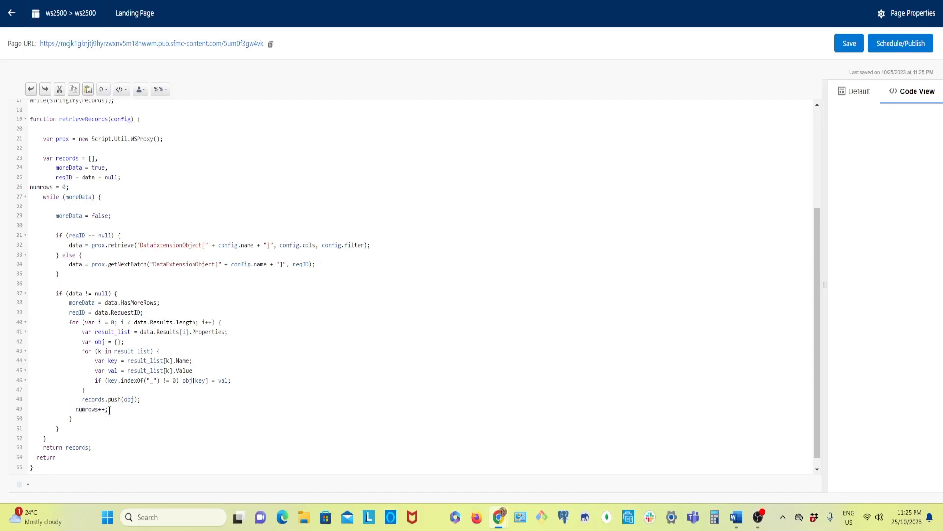
double_click(87, 409)
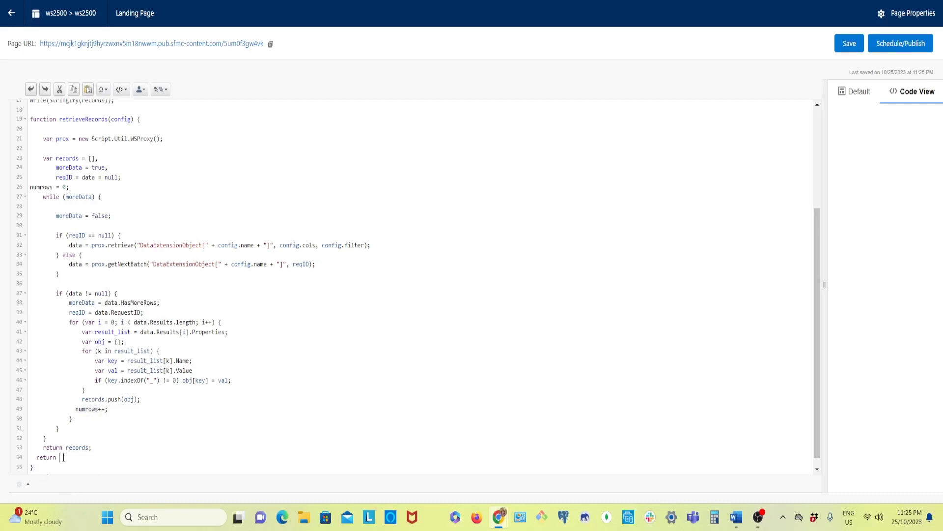
type("numrows")
type("v")
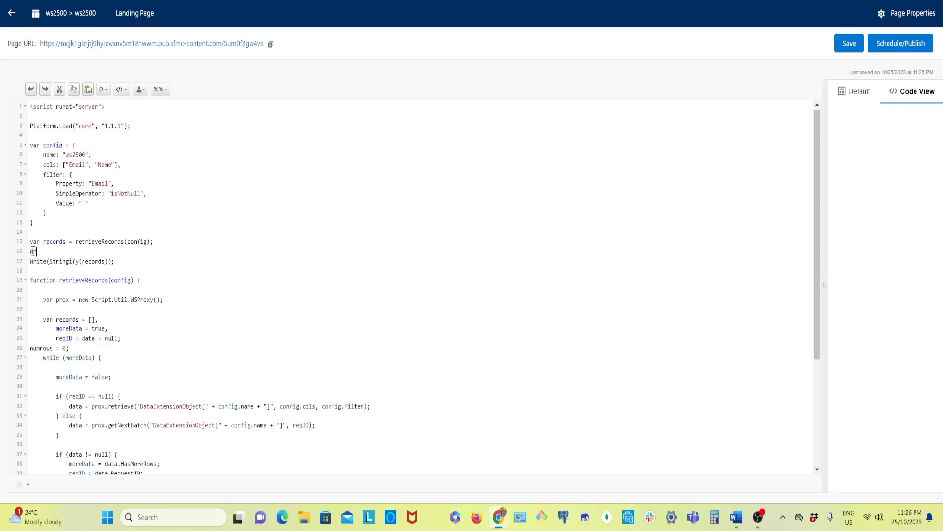
- Insert 'Write(numrows);' above Write(Stringify(records))
type("Write")
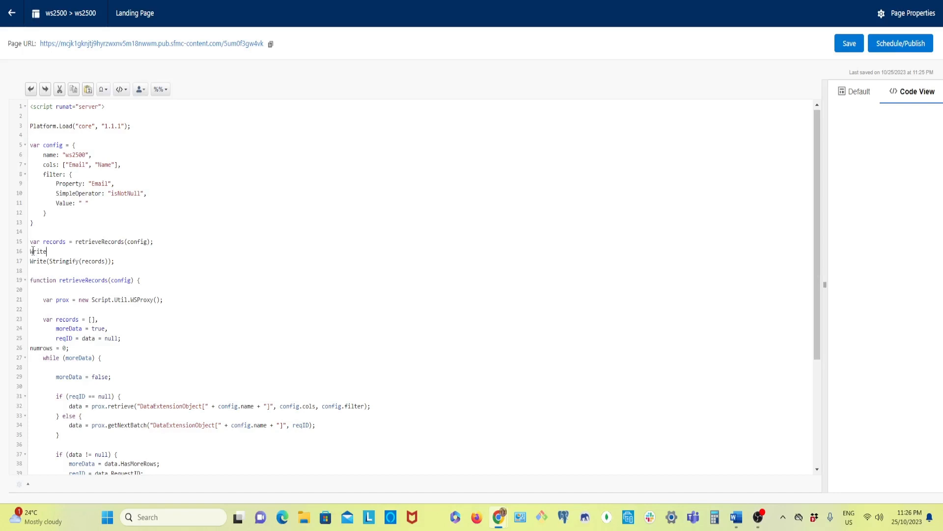
type("(numrows);")
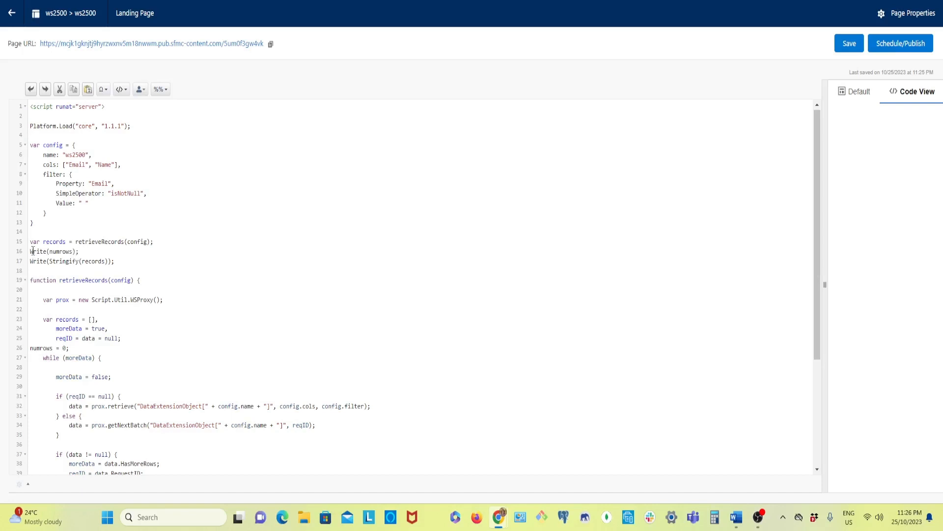
scroll("down", 3)
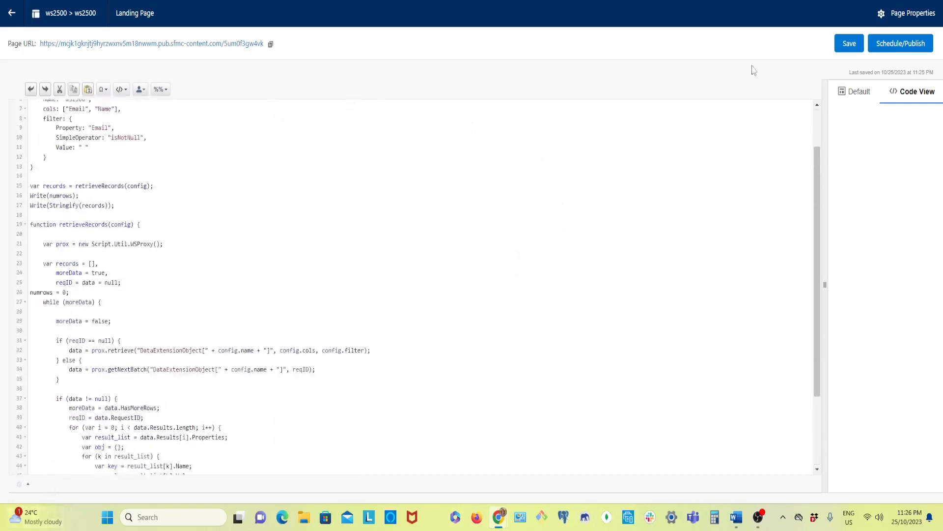
- Save the ws2500 landing page and publish it via Schedule/Publish
left_click(848, 43)
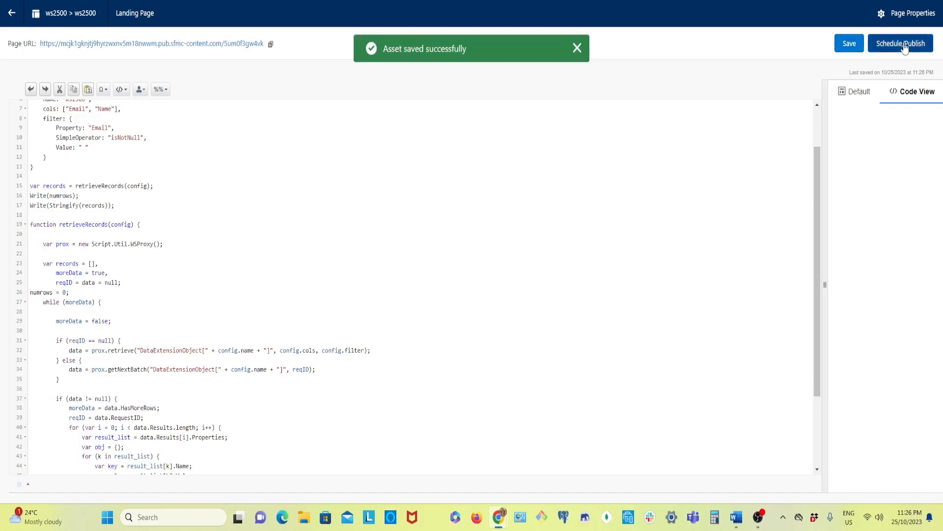
left_click(901, 43)
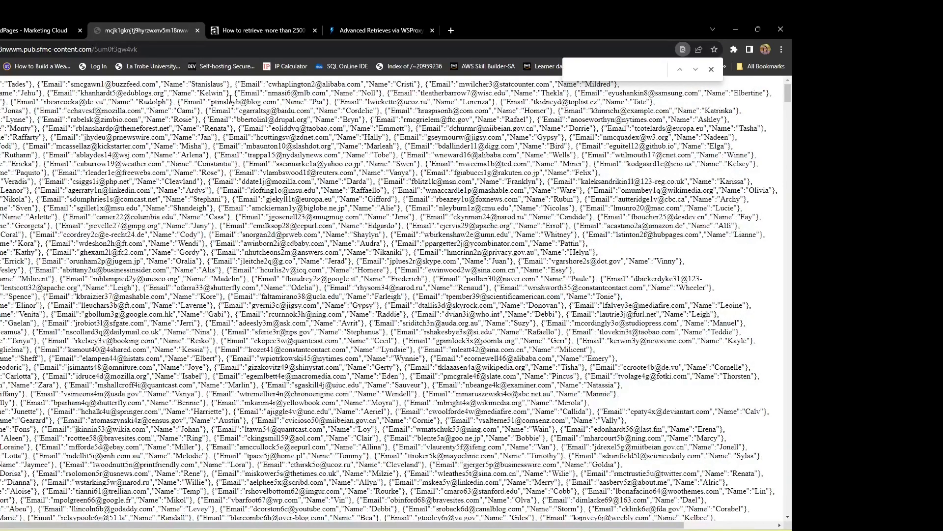
mouse_move(718, 30)
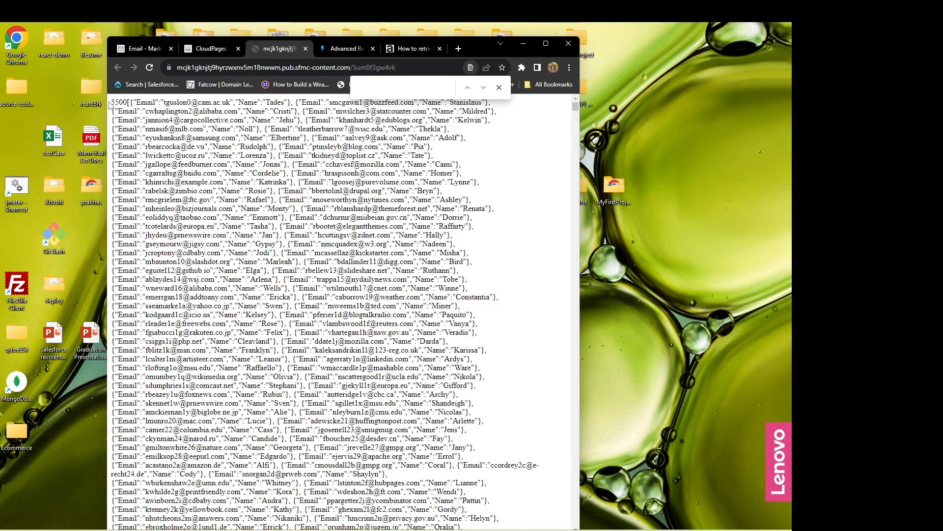
- Highlight the 5500 count printed at the top of the reloaded page output
double_click(118, 102)
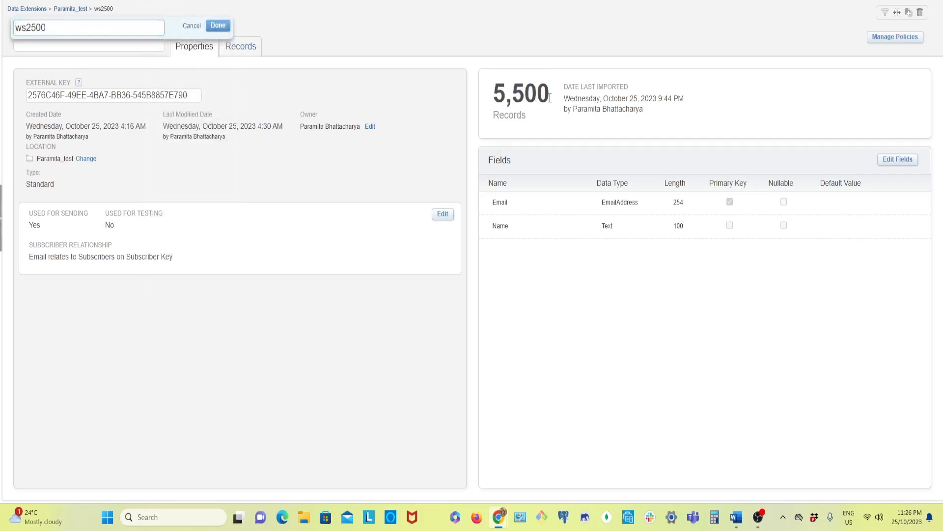
mouse_move(552, 101)
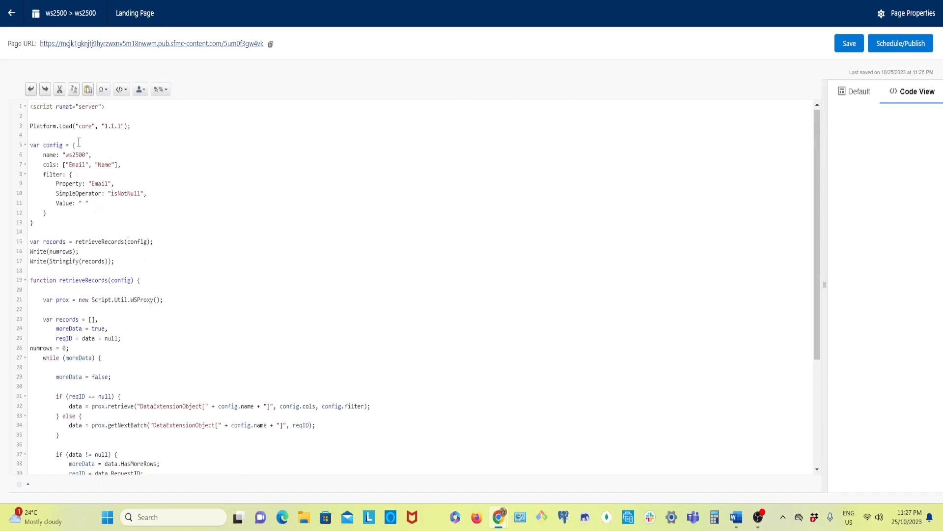
- Scroll to the end of the function and check the 'return numrows' line
scroll("down", 3)
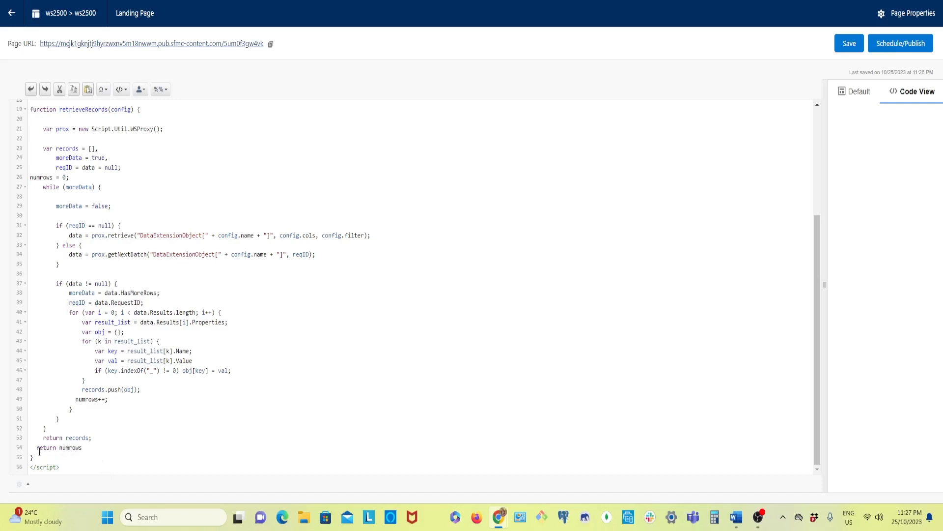
left_click(67, 448)
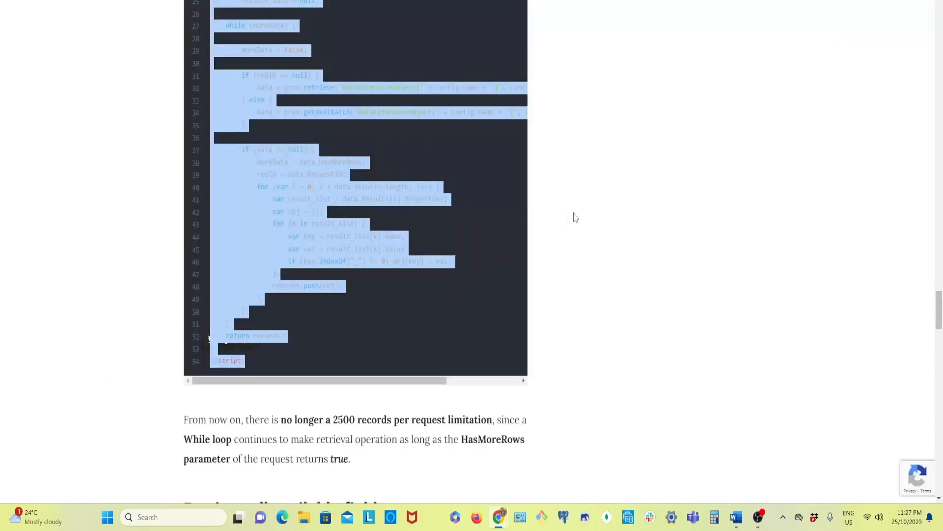
- Scroll through the article's formatResult function and combined WSProxy script
scroll("up", 3)
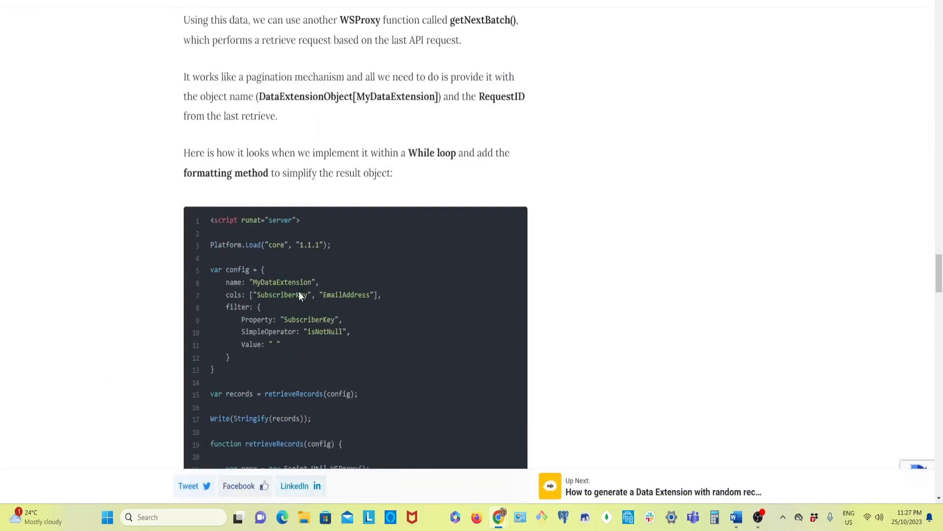
scroll("down", 3)
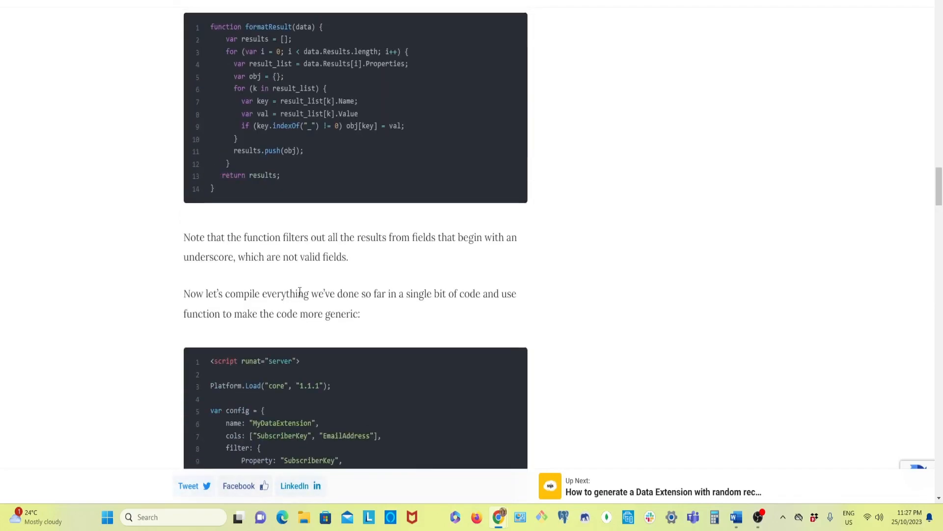
scroll("down", 3)
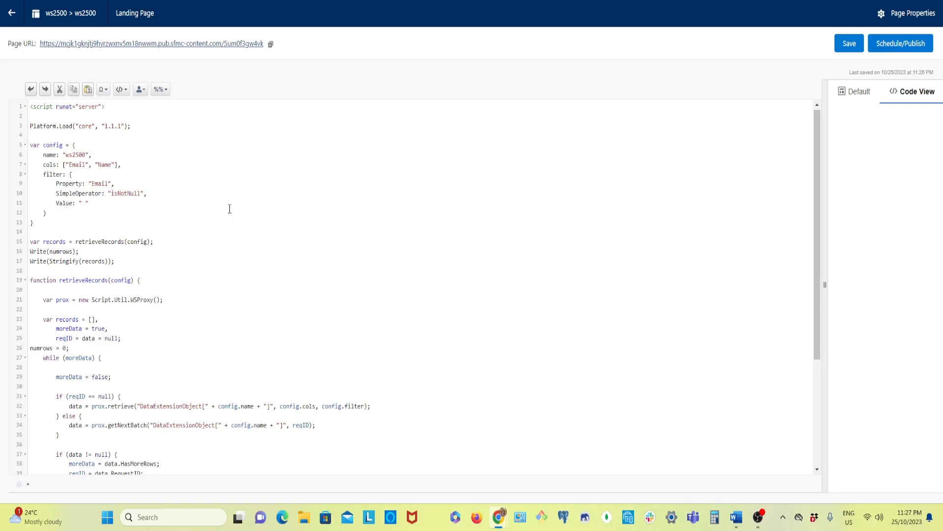
mouse_move(519, 280)
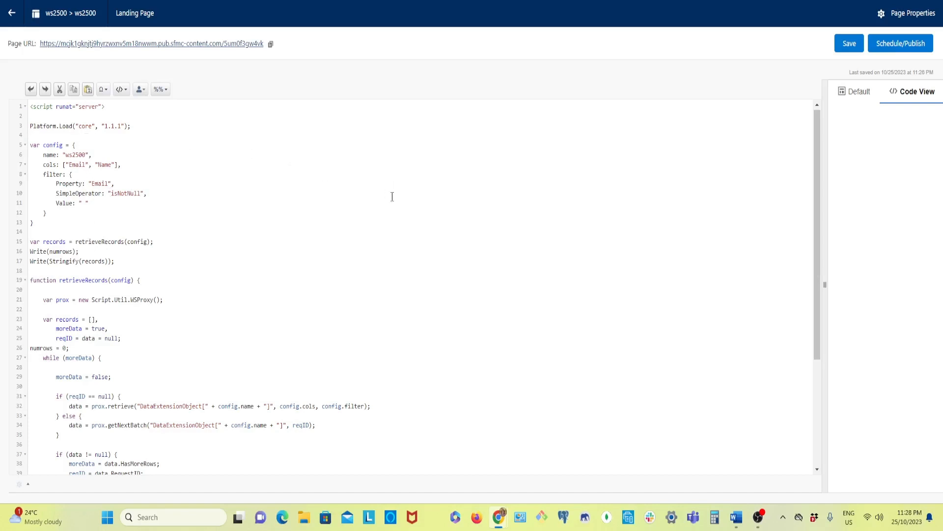
mouse_move(491, 218)
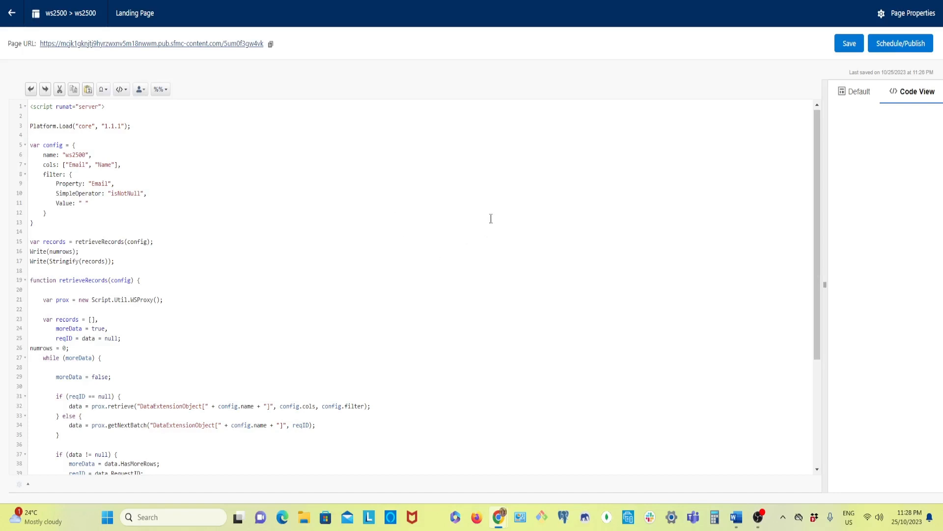
mouse_move(275, 206)
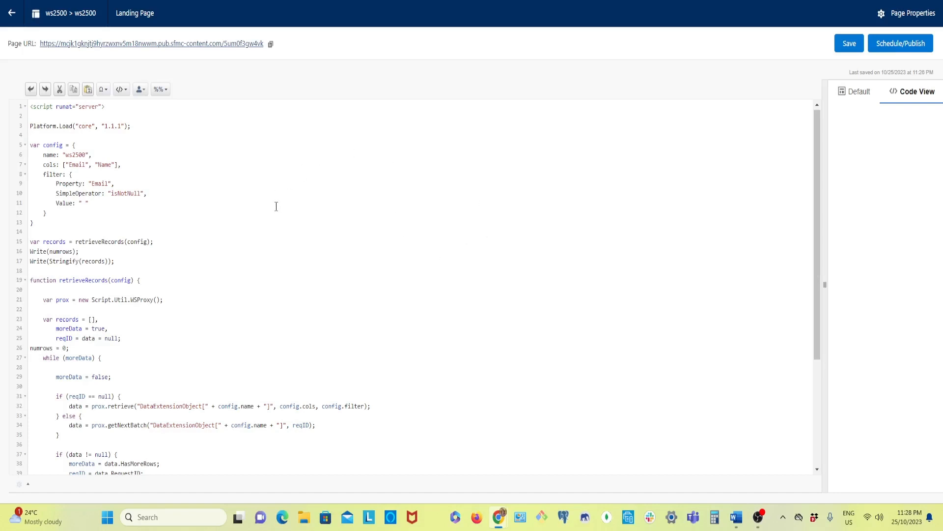